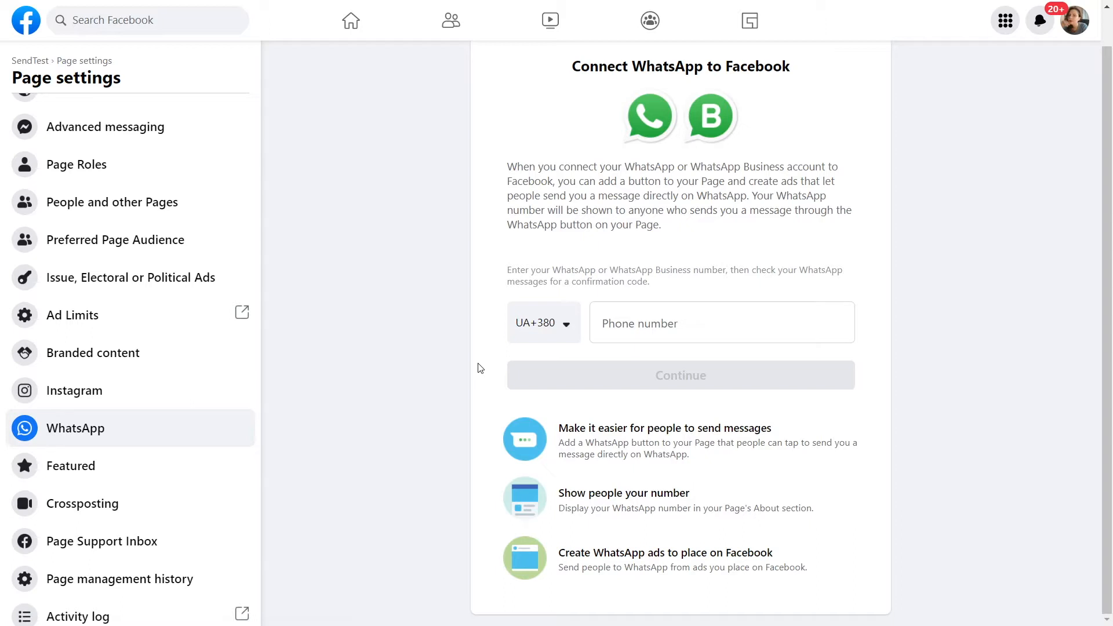
left_click(721, 323)
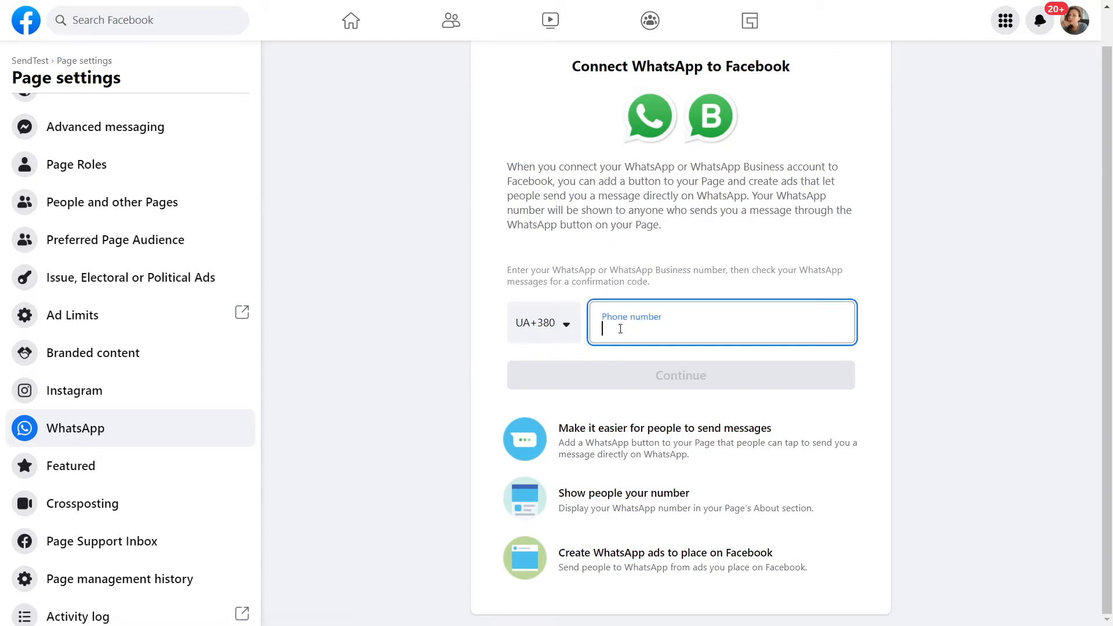
type("68")
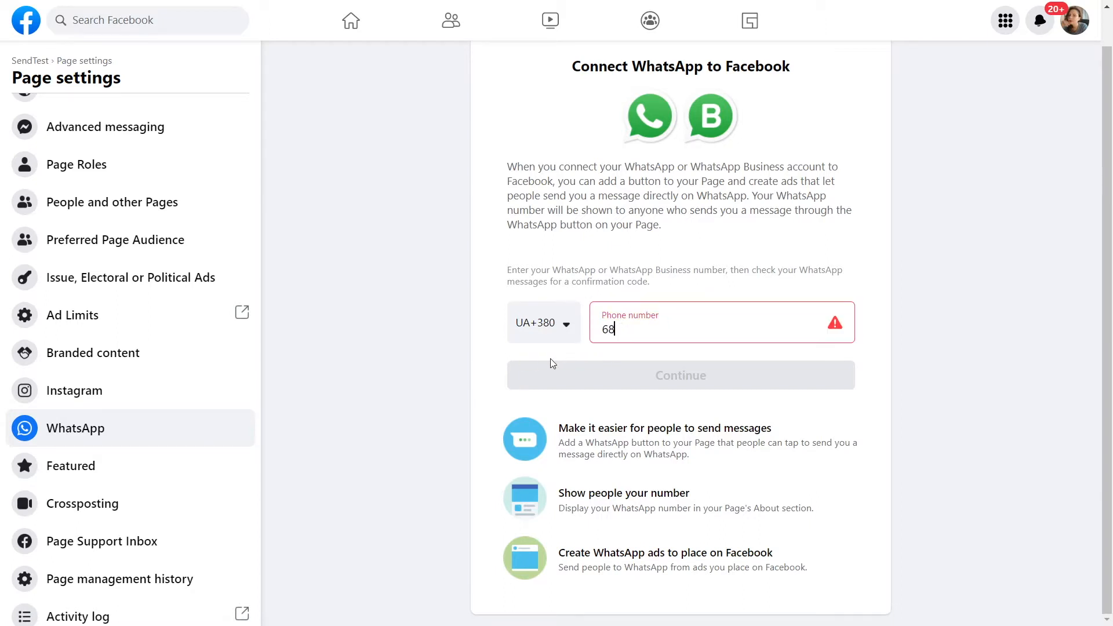
type("1234568")
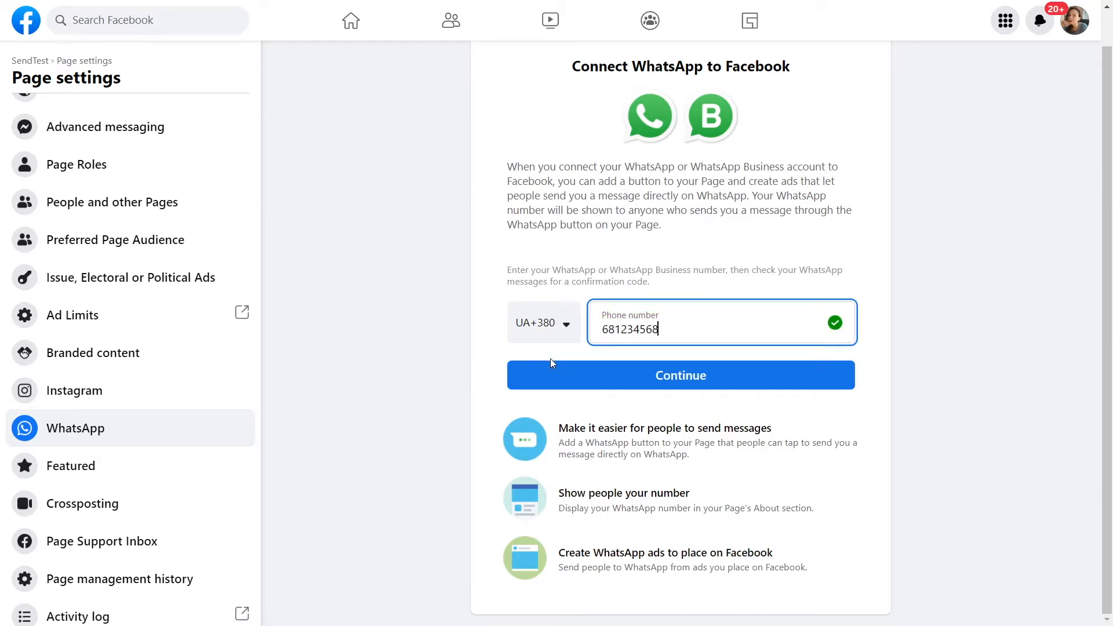
mouse_move(559, 381)
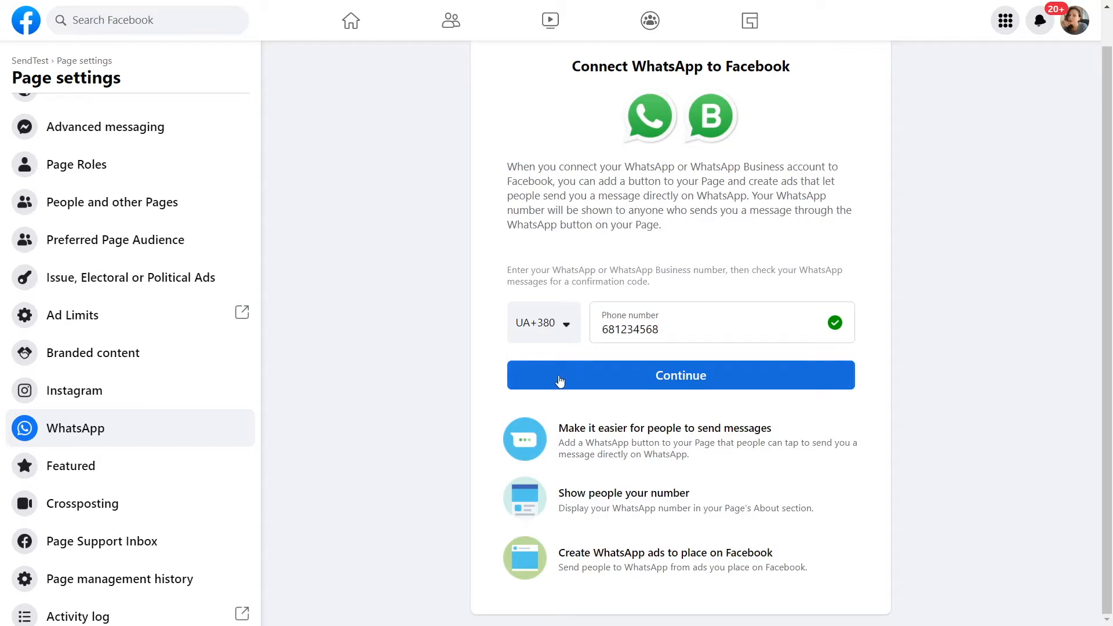
left_click(680, 375)
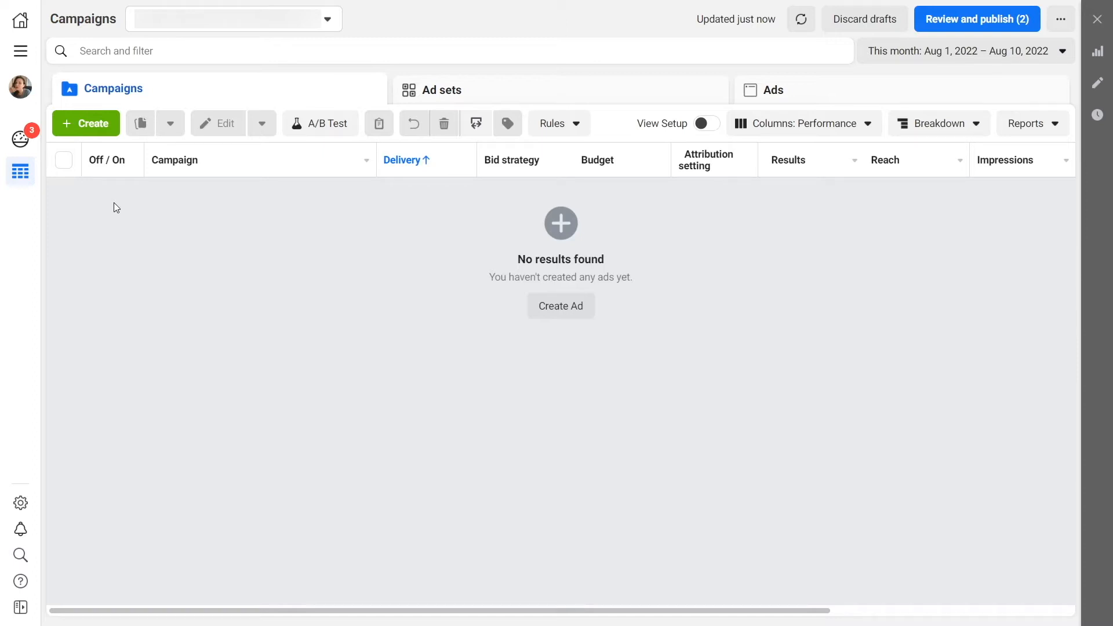
Create an Engagement campaign named 'WhatsApp chatbot' and continue to the ad set
left_click(85, 123)
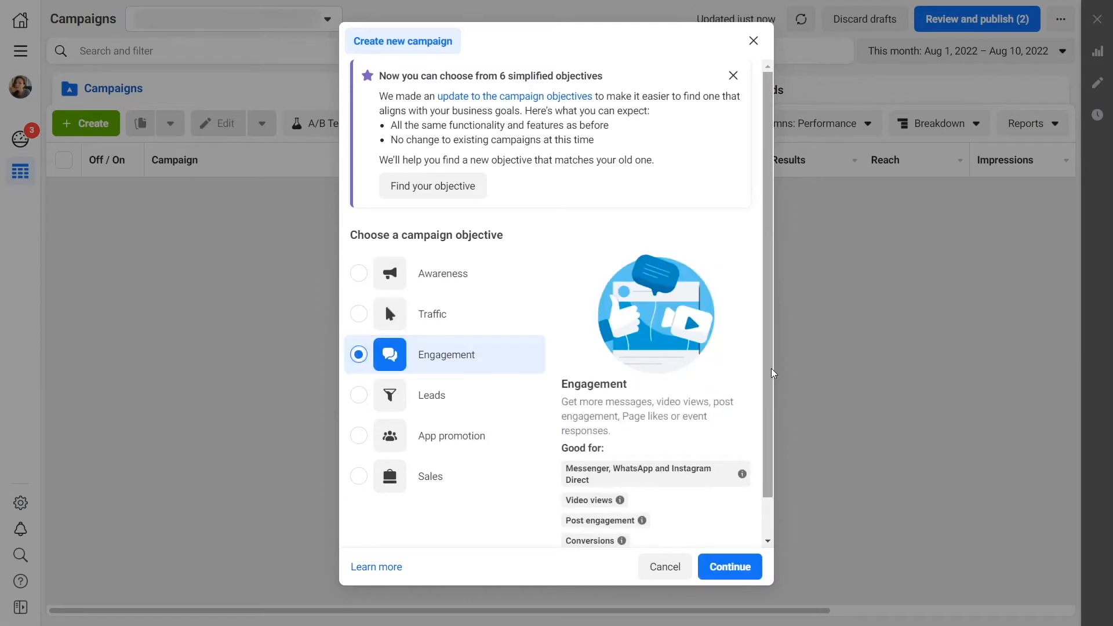
scroll("down", 3)
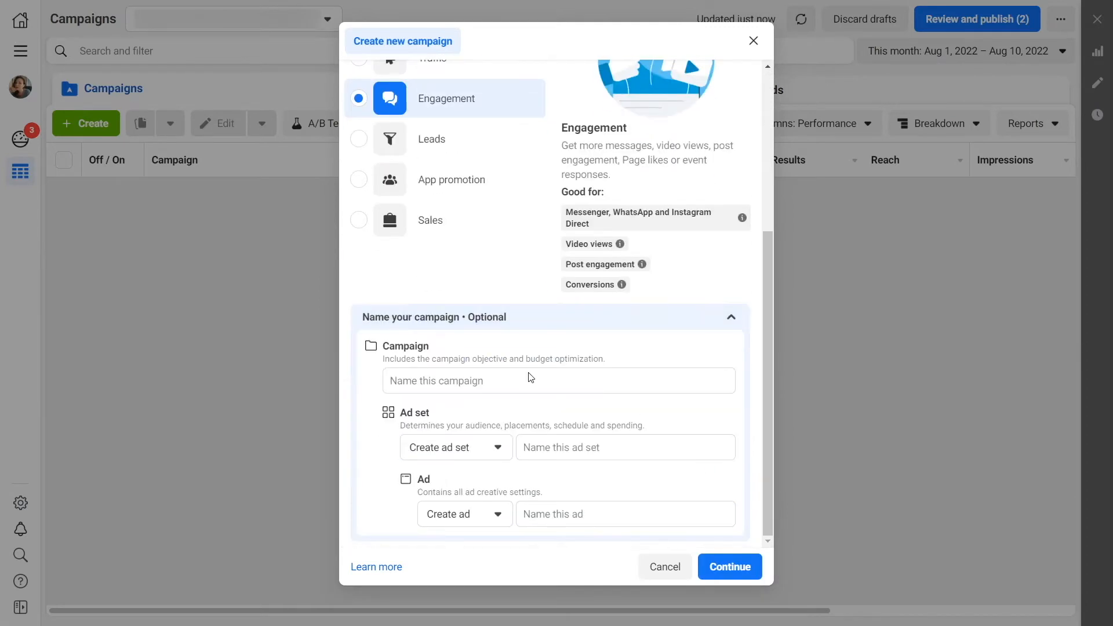
type("WhatsApp ch")
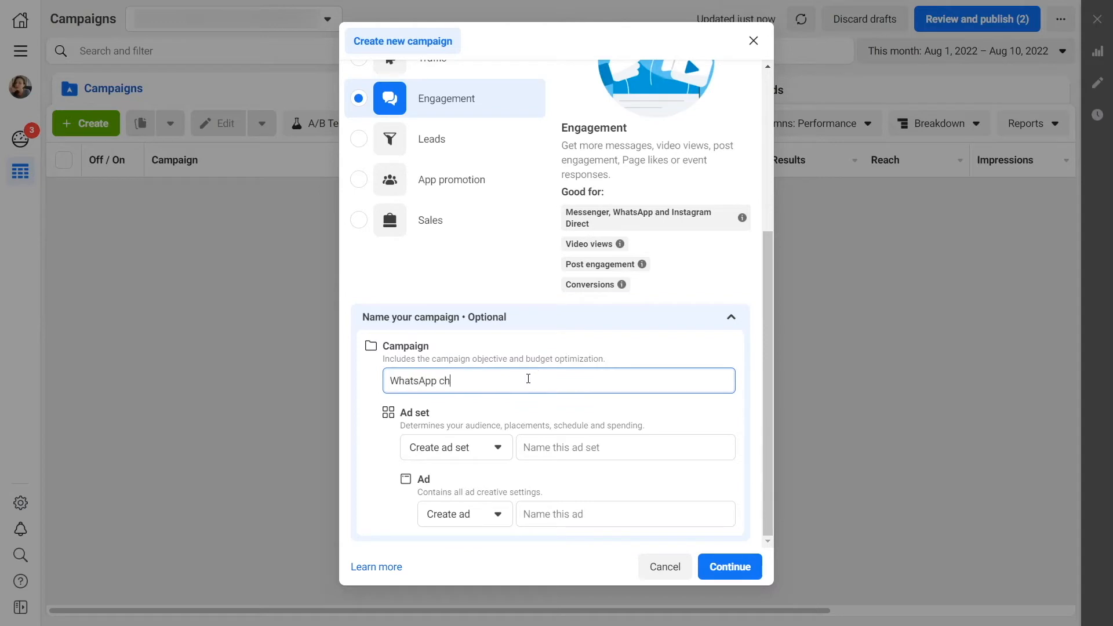
type("atbot")
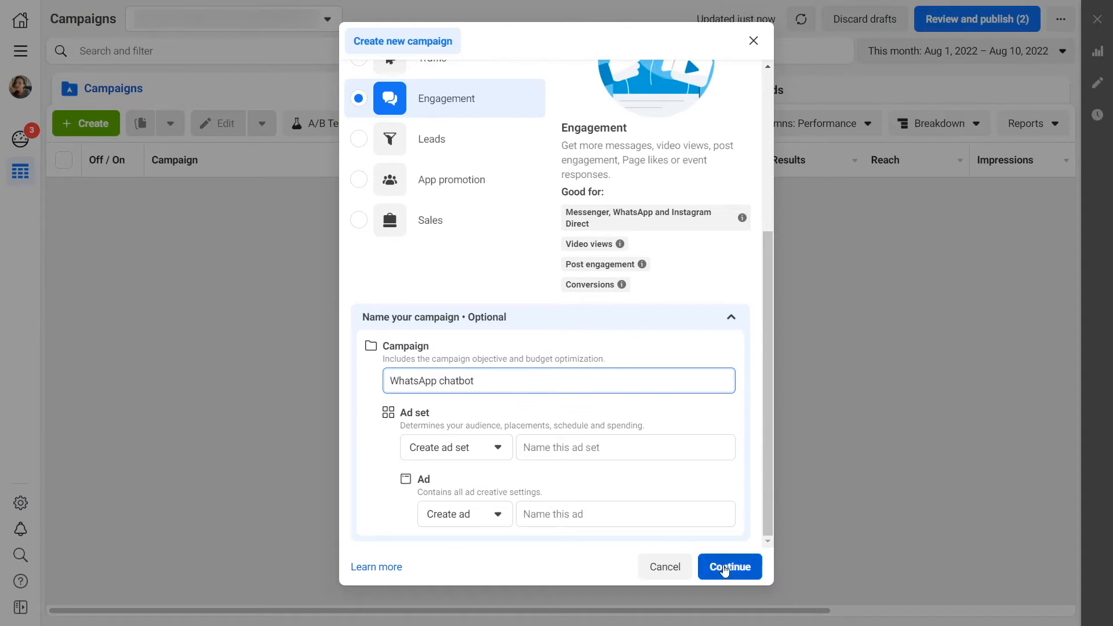
left_click(729, 567)
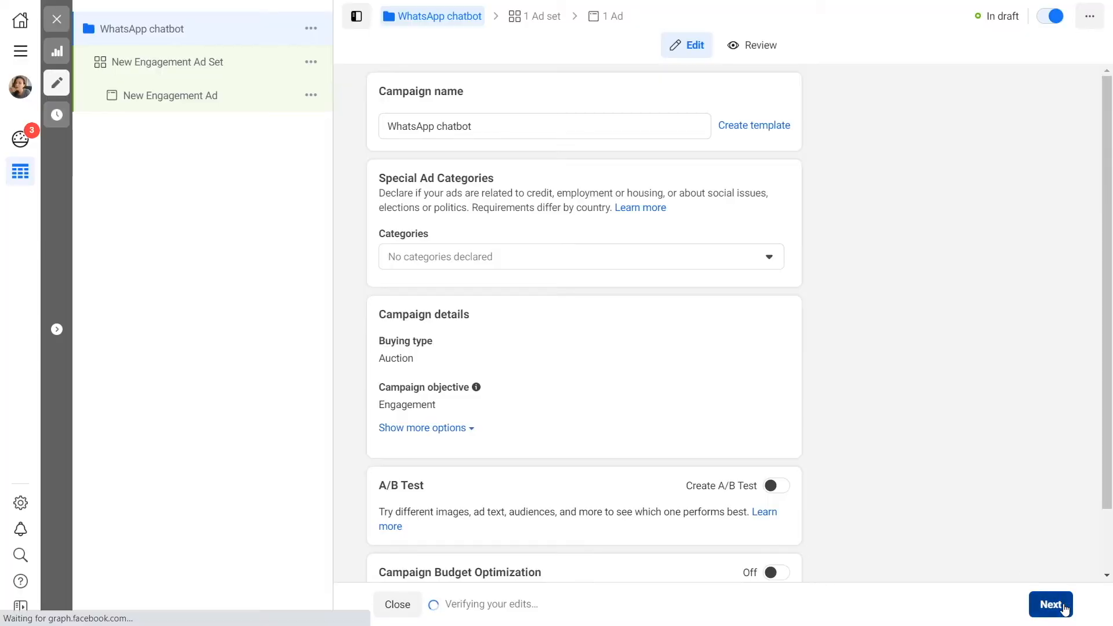
left_click(1050, 604)
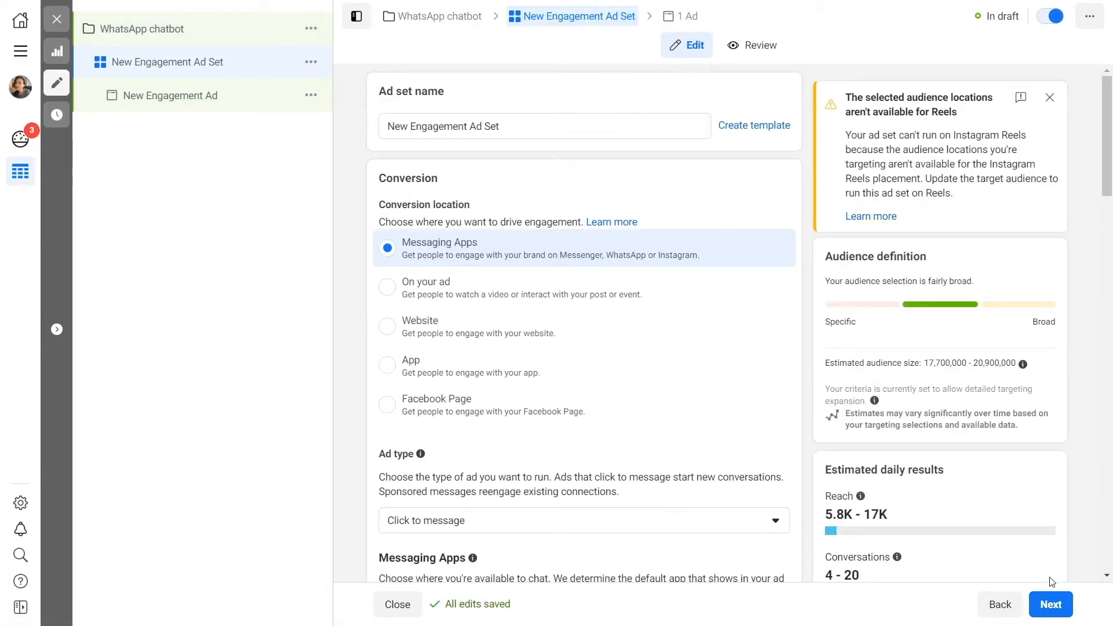
Switch the ad set's messaging app from Messenger to WhatsApp only
scroll("down", 3)
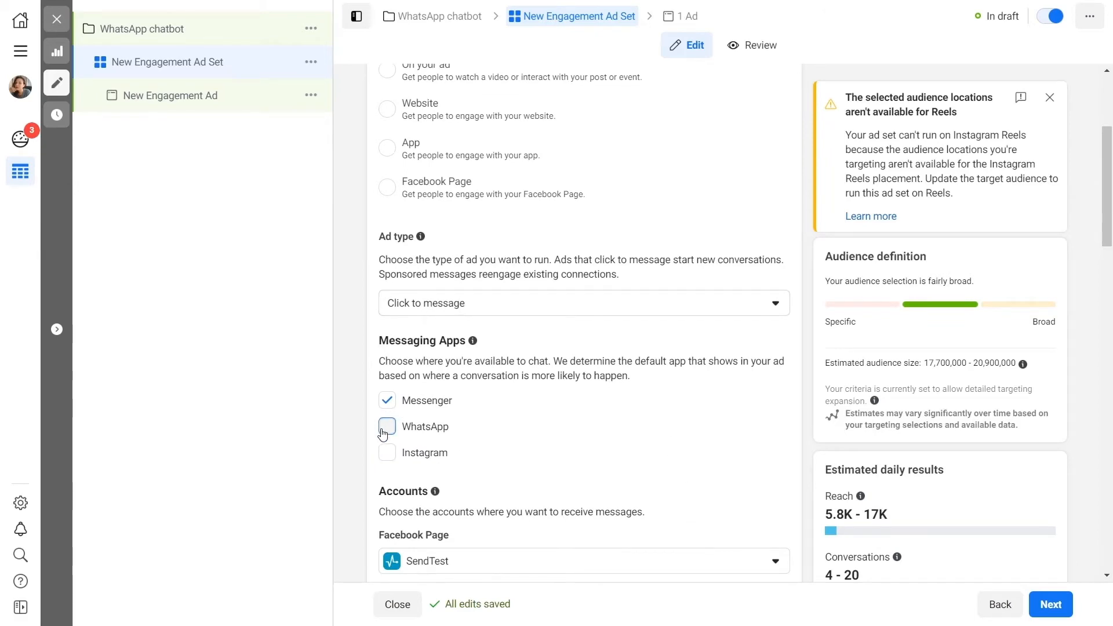
left_click(387, 426)
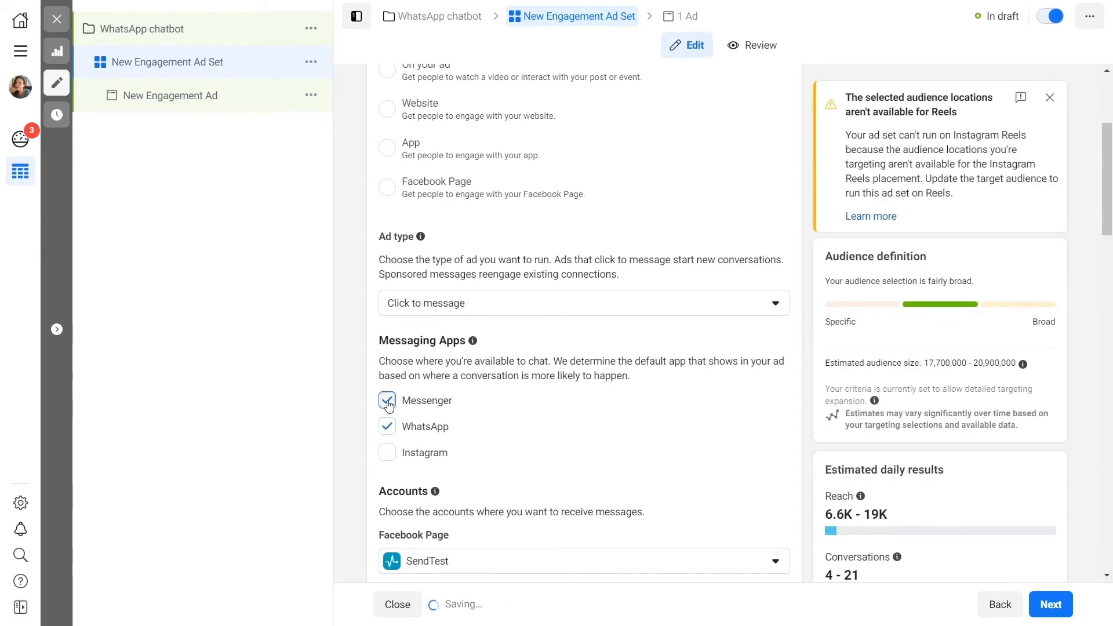
left_click(387, 400)
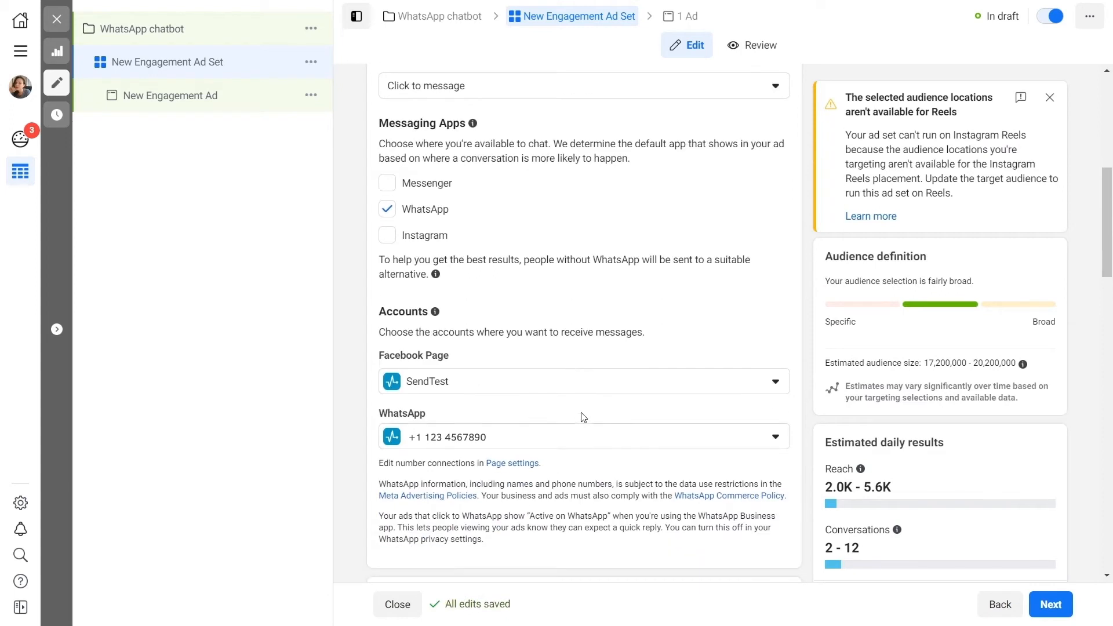
mouse_move(587, 389)
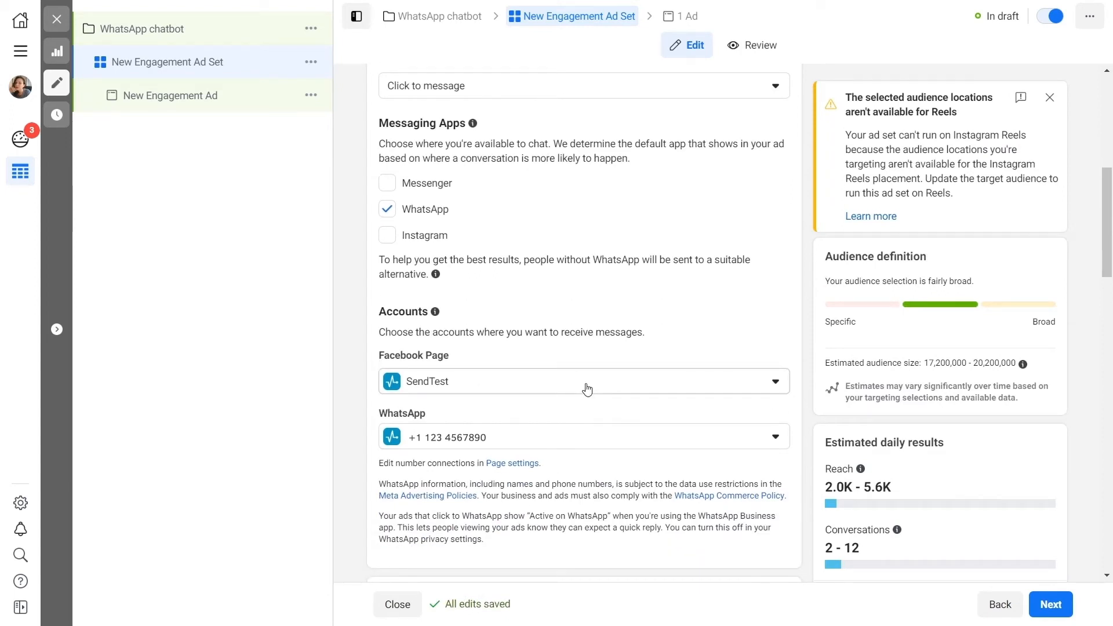
mouse_move(582, 440)
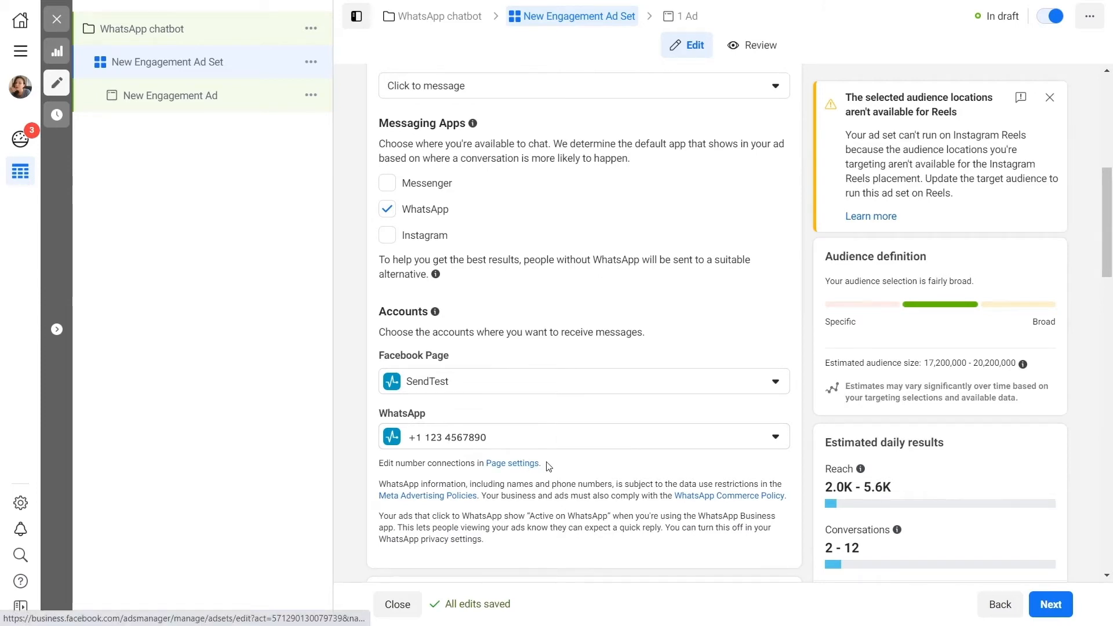
scroll("down", 3)
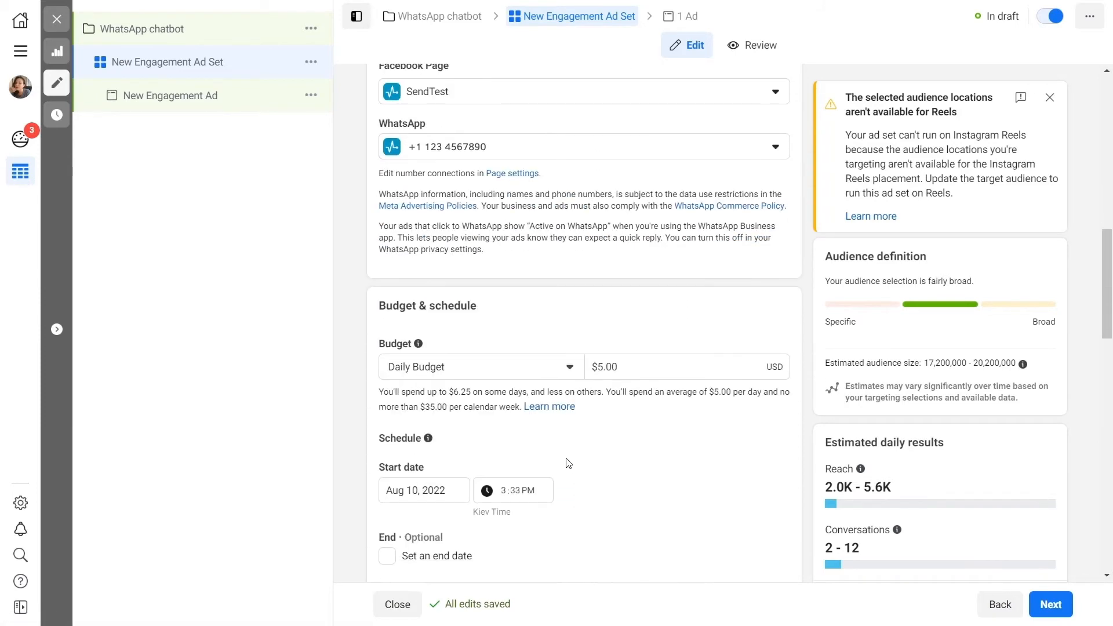
Change the ad set to a lifetime budget with an end date of Sep 17, 2022
scroll("down", 3)
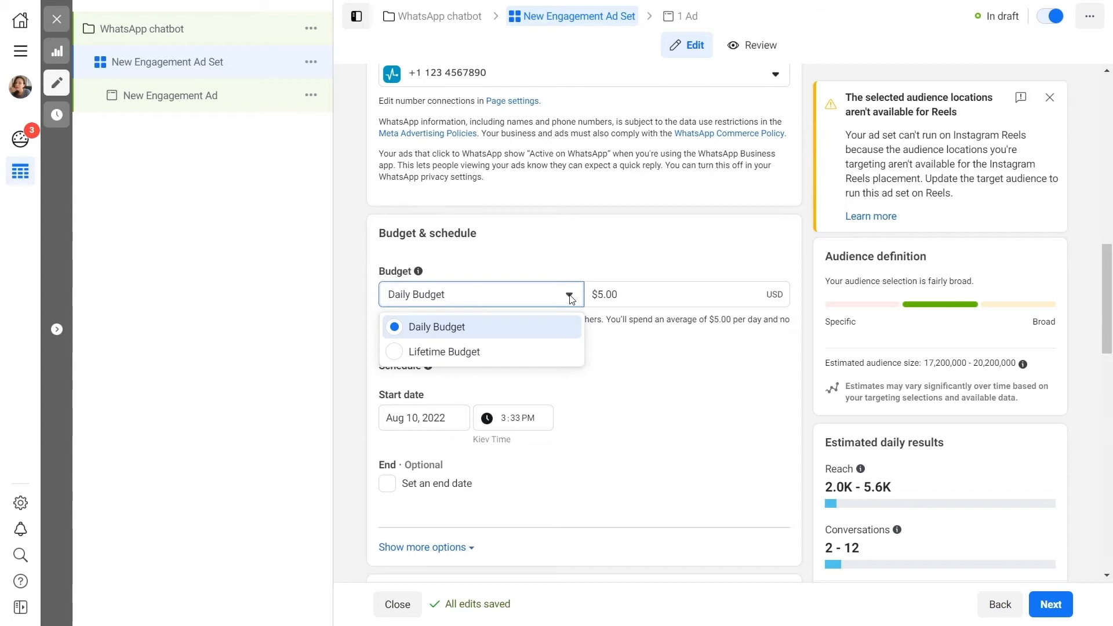
mouse_move(545, 360)
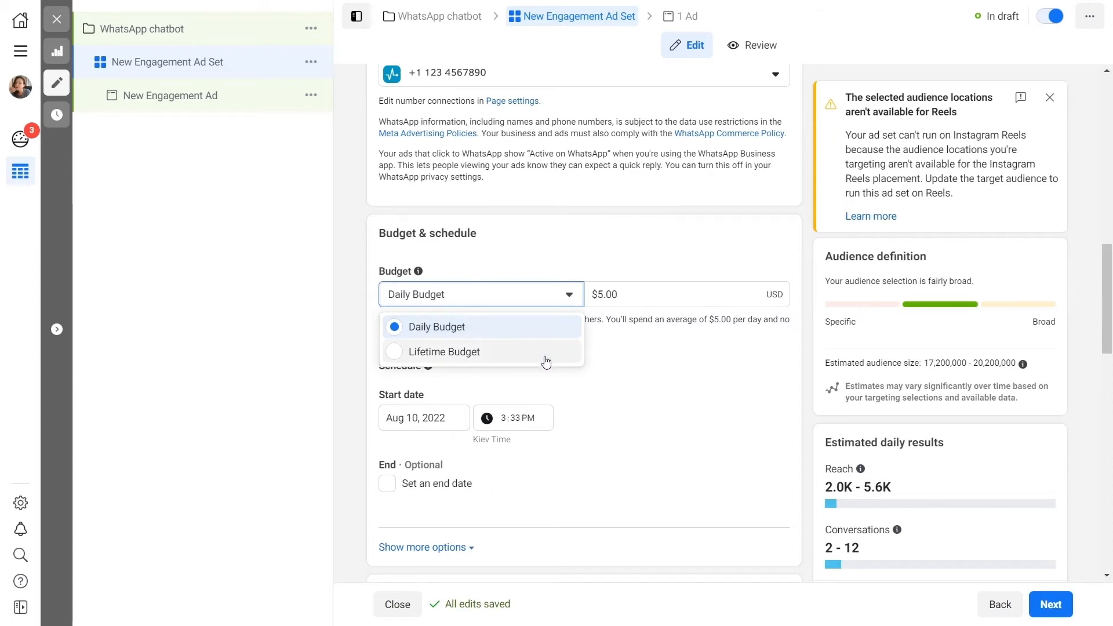
left_click(447, 351)
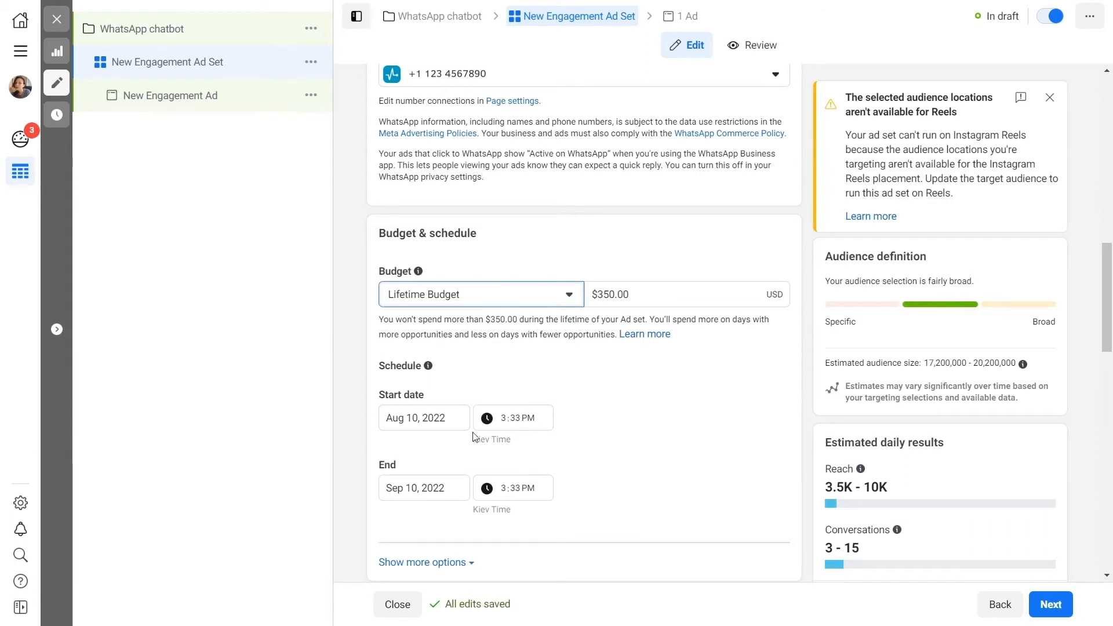
left_click(424, 487)
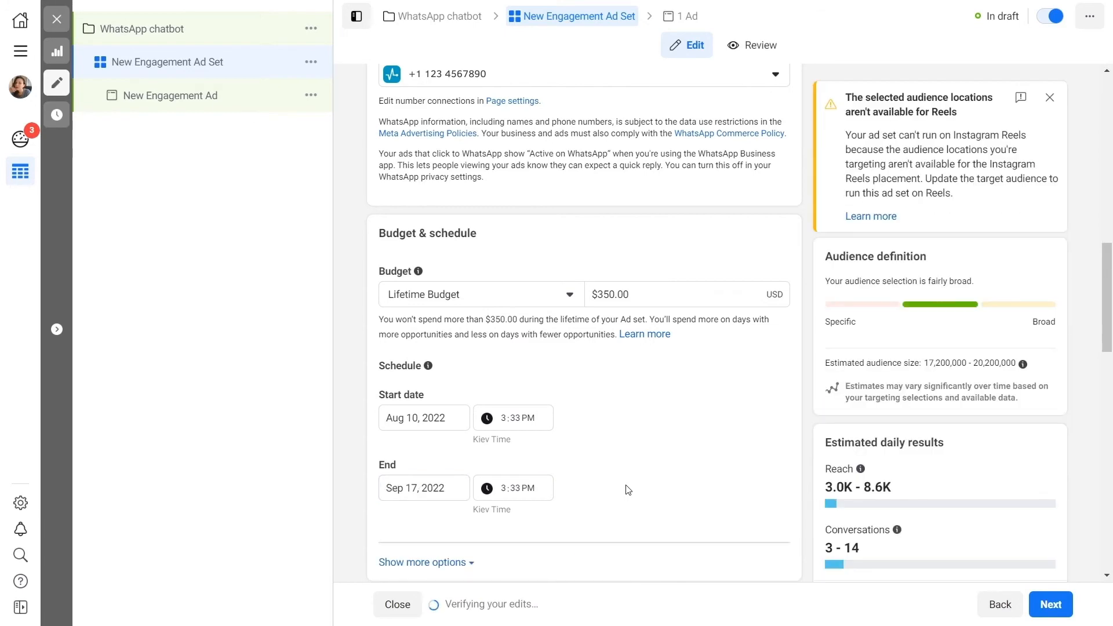
Set the audience age range to 25–45 with Marketing strategy and Digital marketing interests
scroll("down", 3)
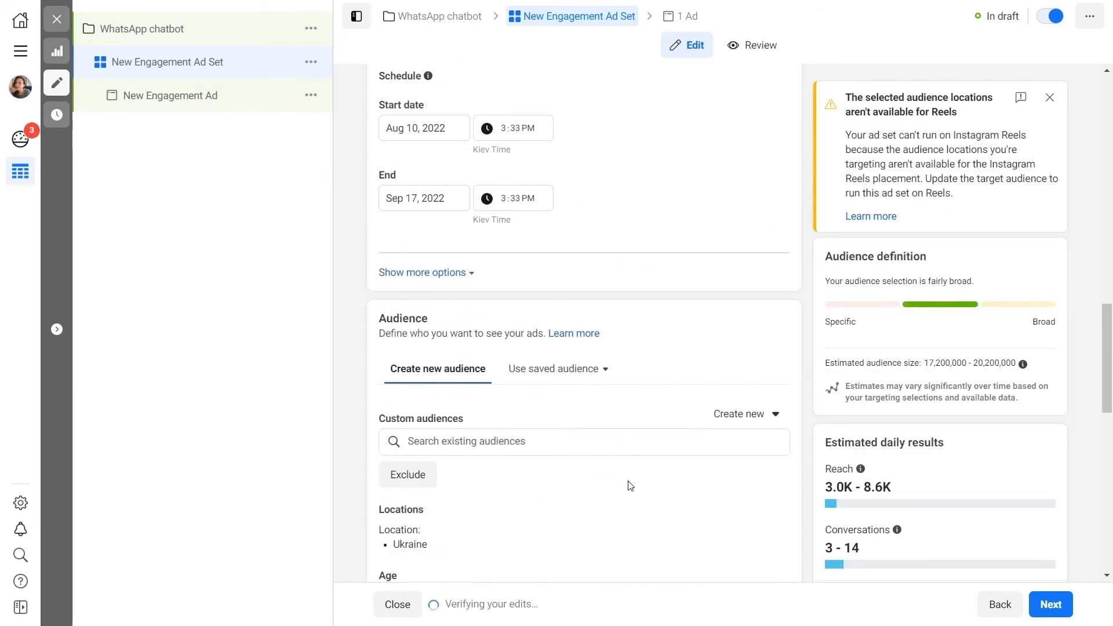
scroll("down", 3)
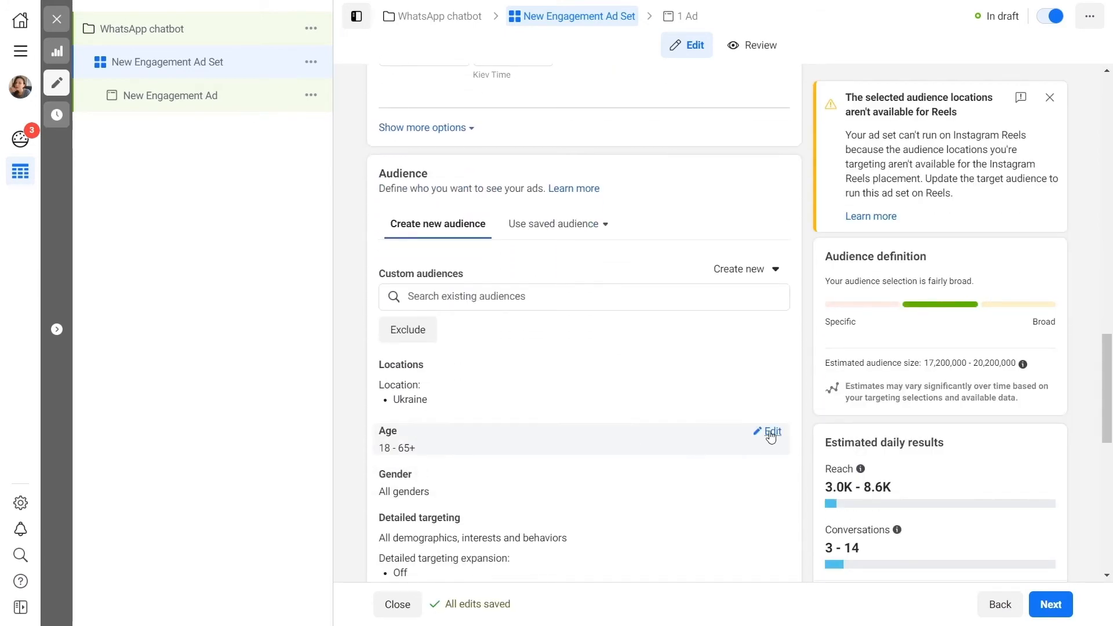
left_click(771, 431)
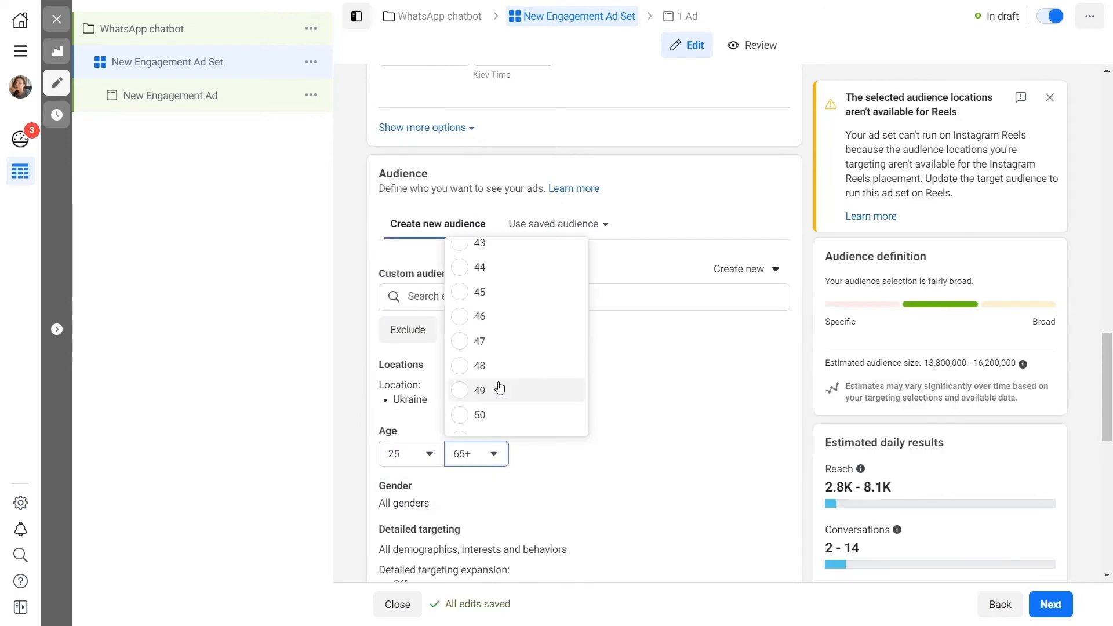
left_click(480, 291)
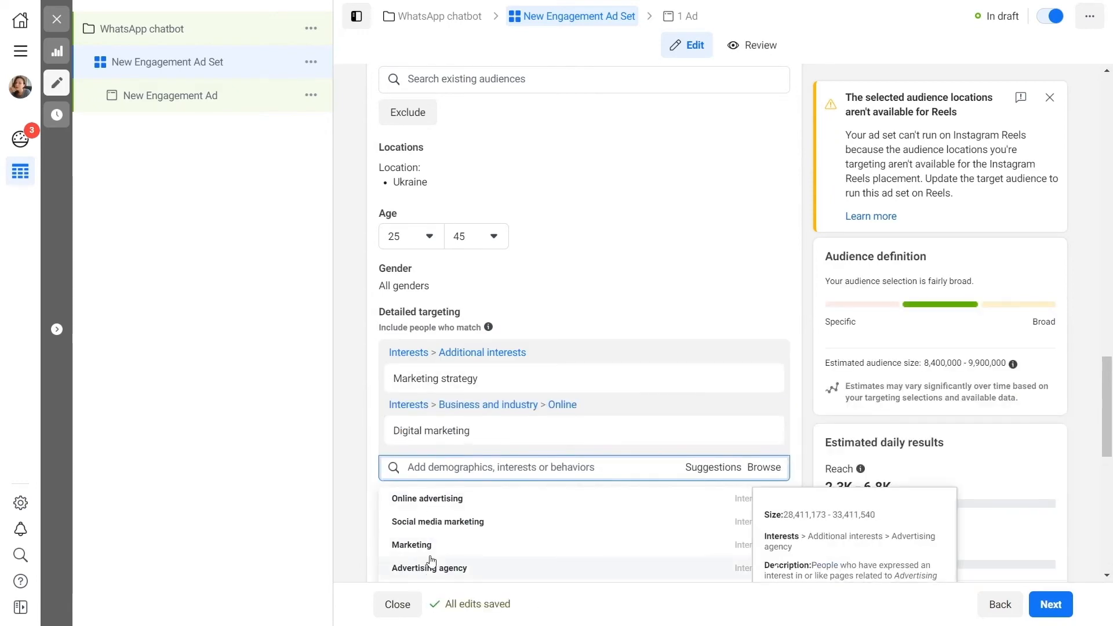
scroll("down", 3)
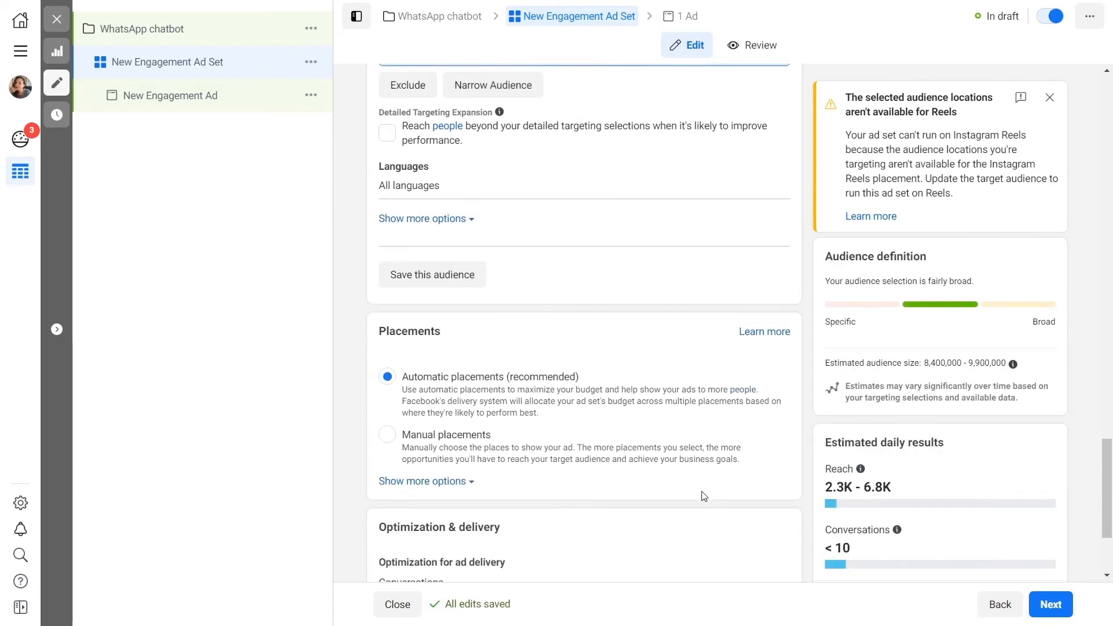
scroll("down", 3)
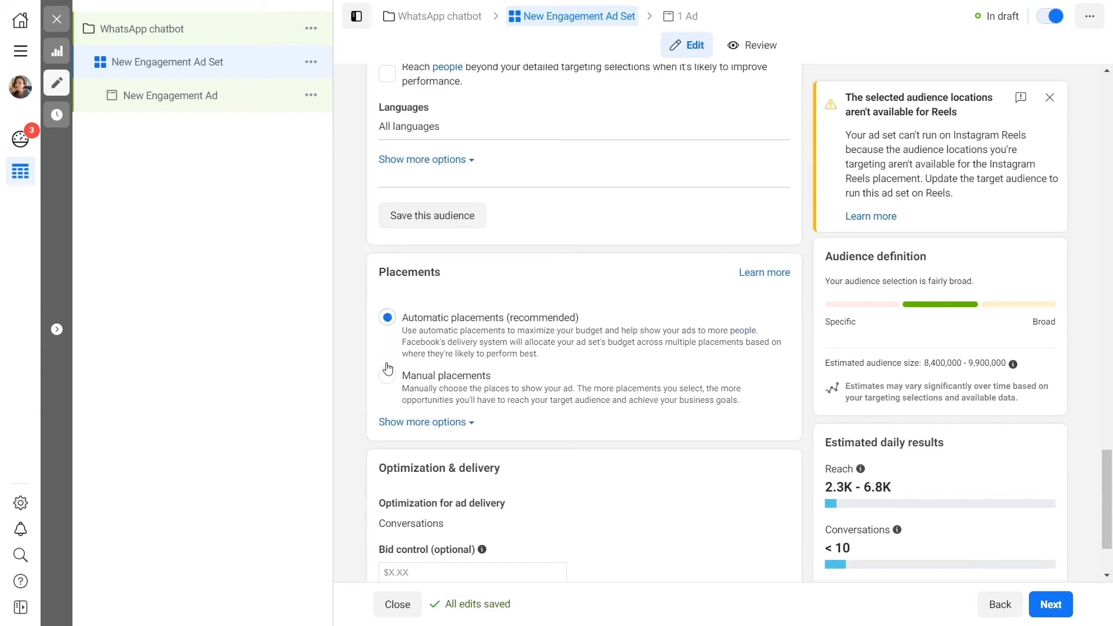
mouse_move(715, 466)
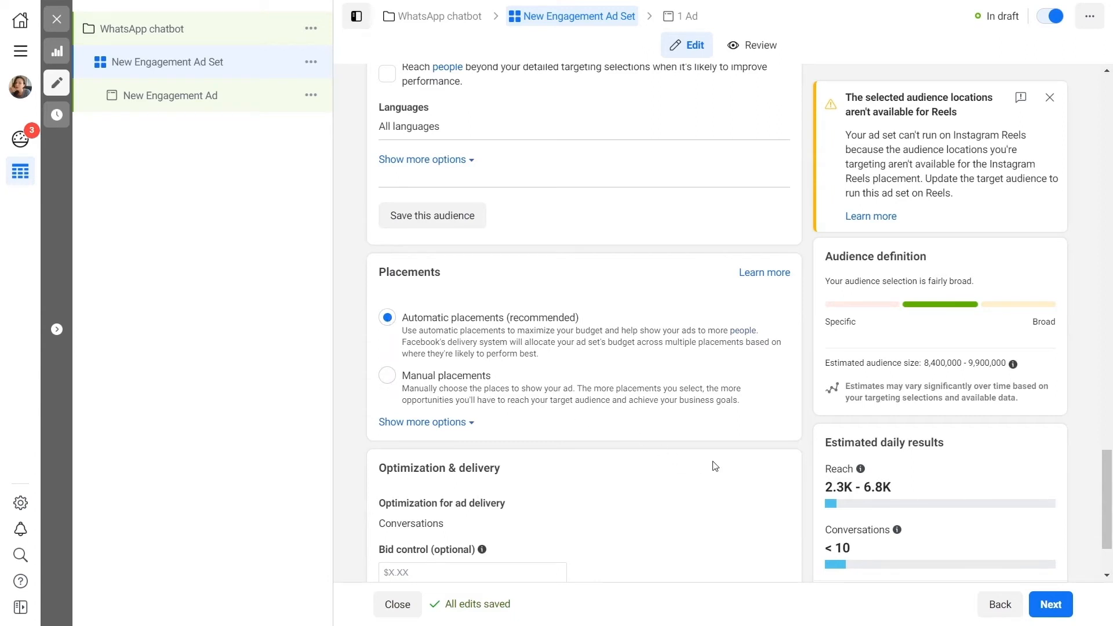
Add the 1080x1080 Mobile Messaging webinar image as ad media, accepting suggested crops
left_click(1050, 604)
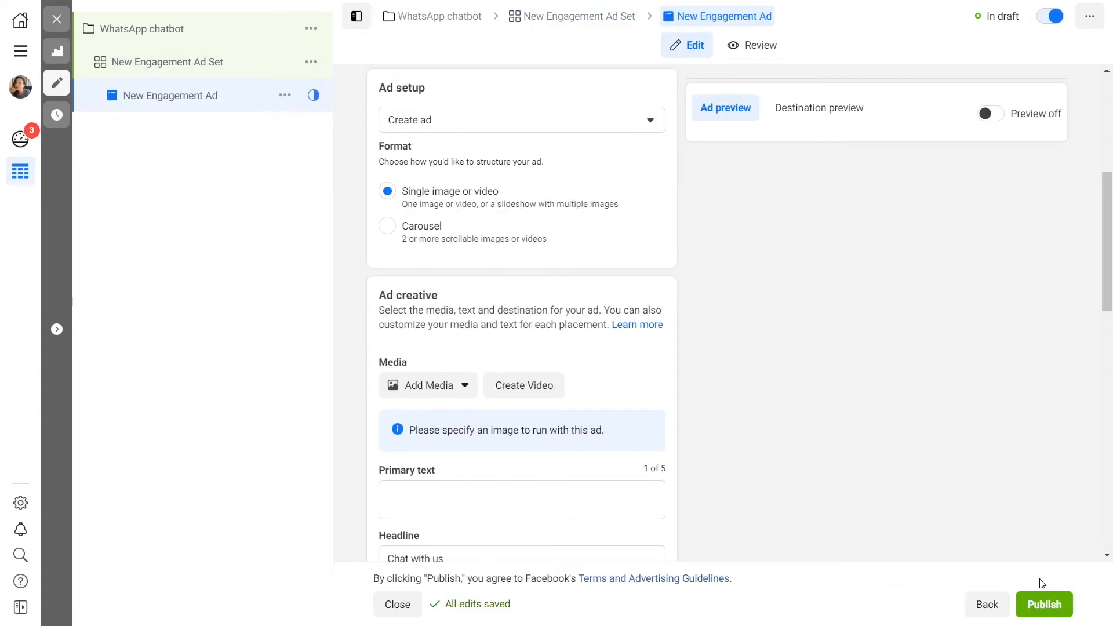
mouse_move(951, 534)
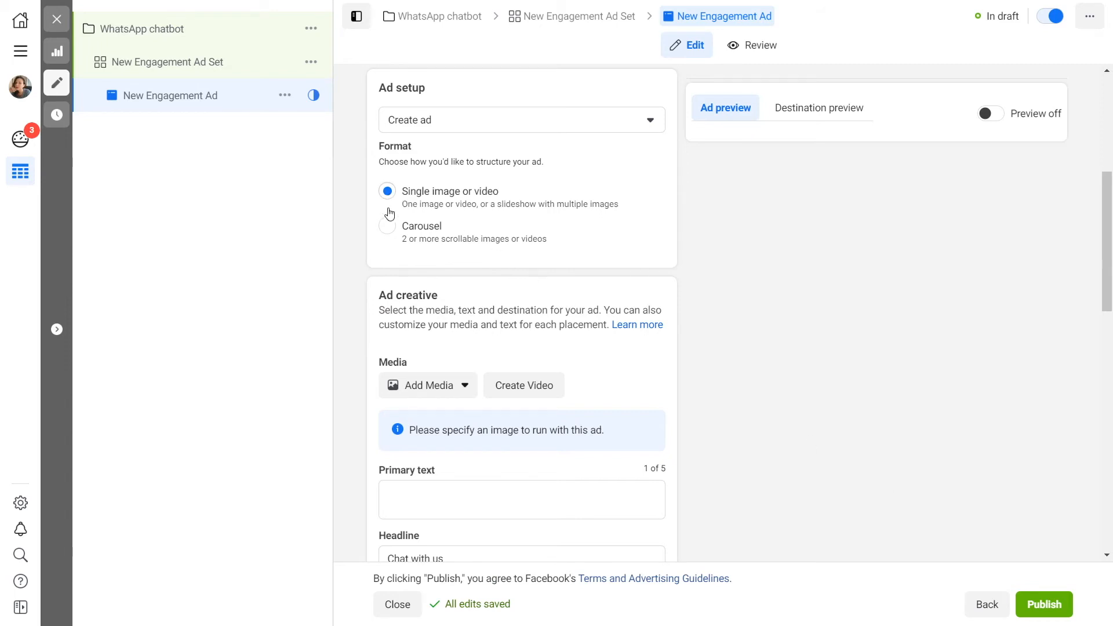
left_click(424, 385)
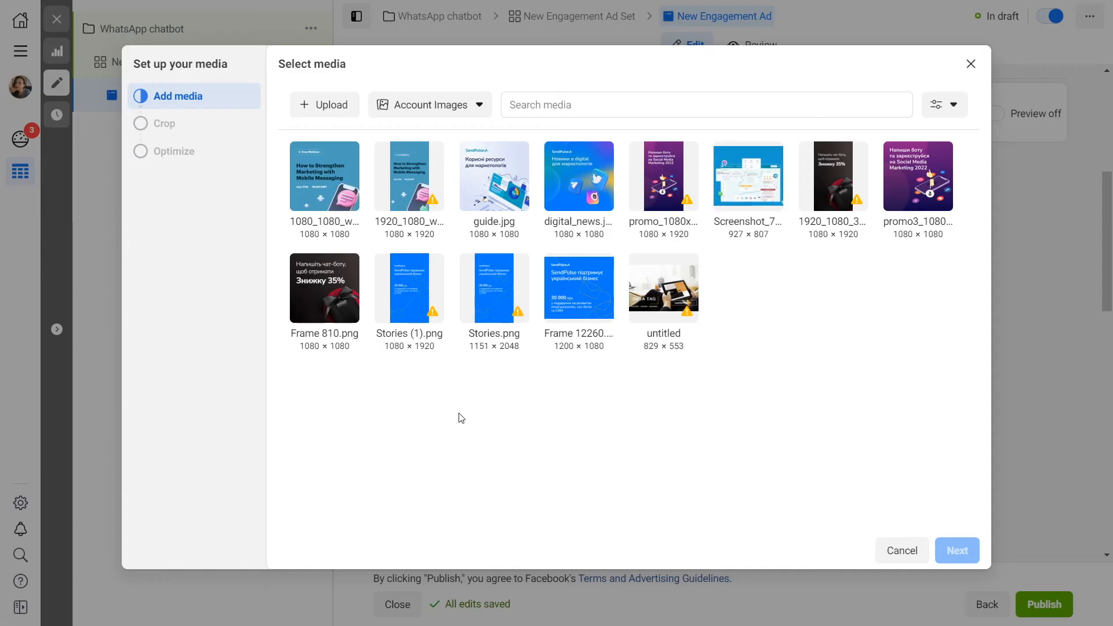
left_click(956, 550)
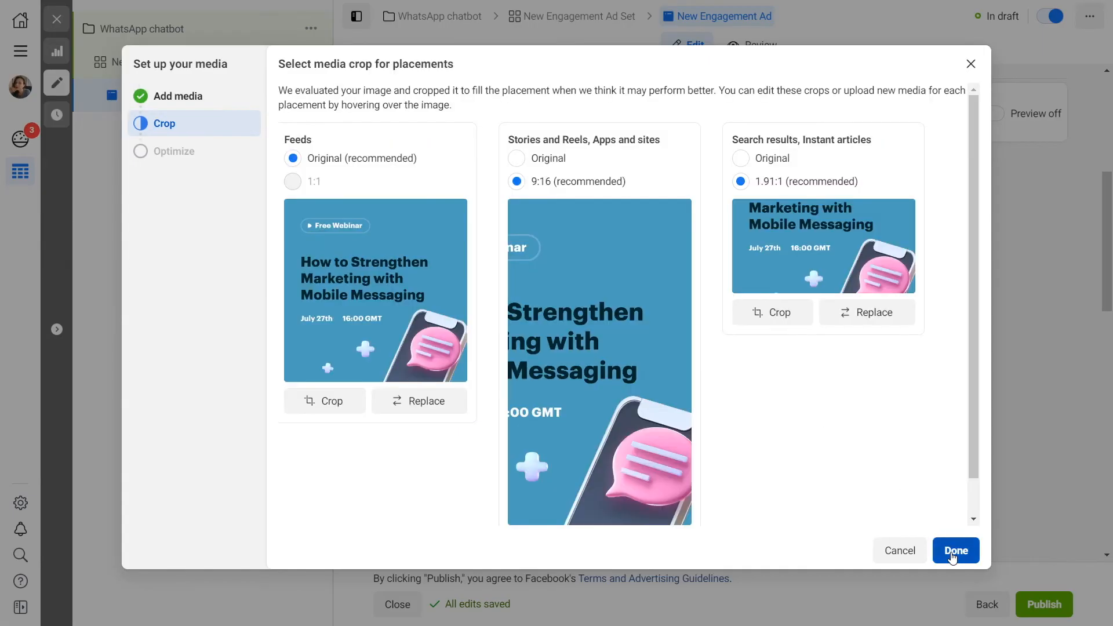
left_click(955, 551)
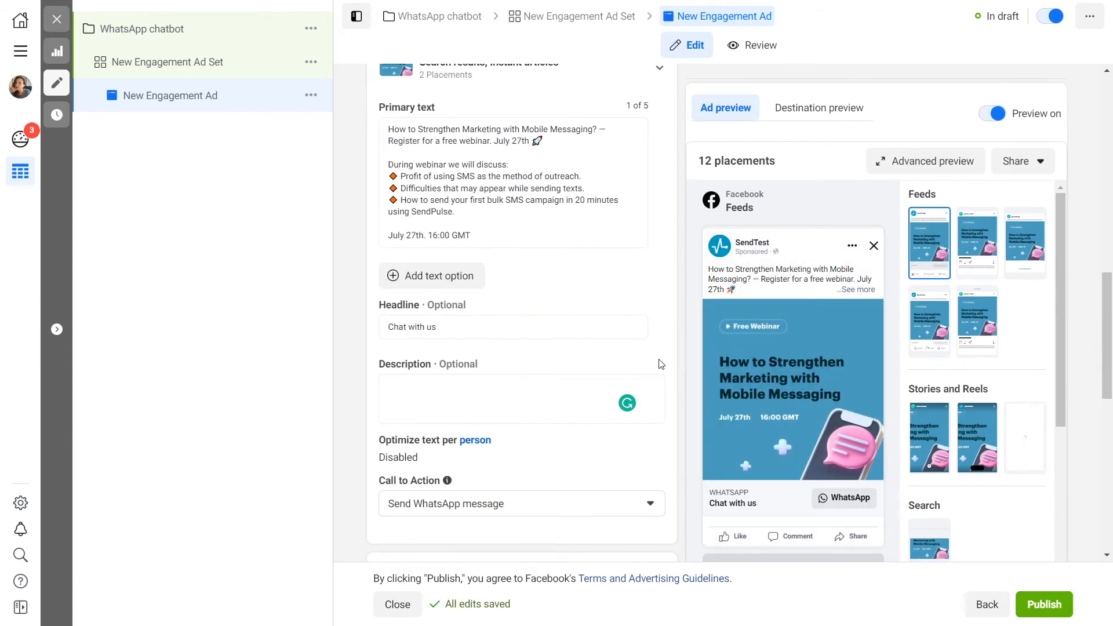
left_click(521, 503)
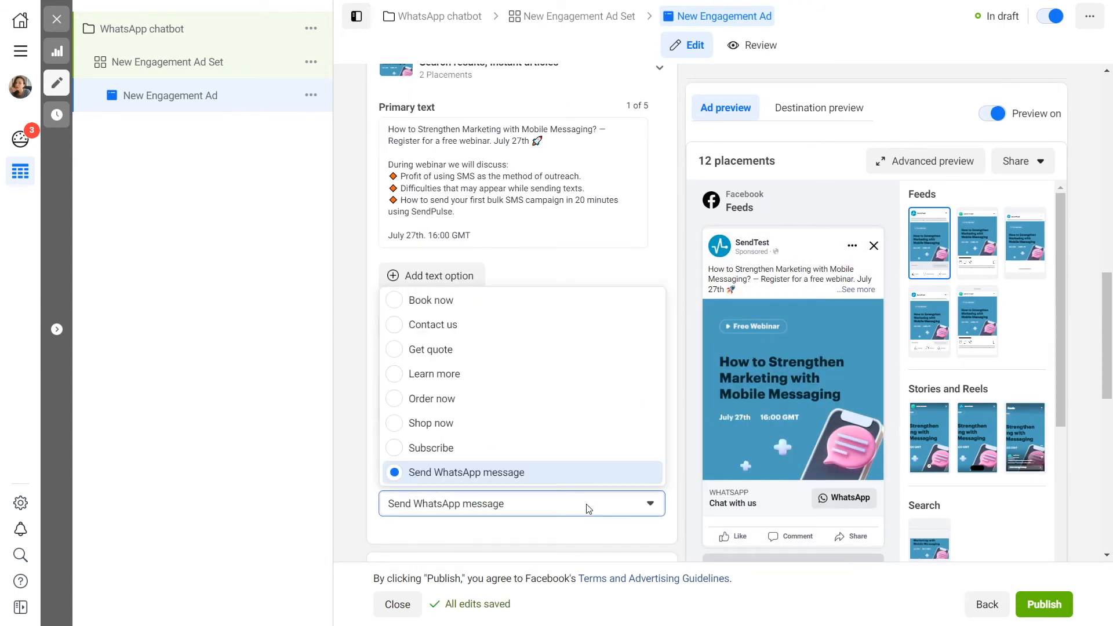
left_click(466, 472)
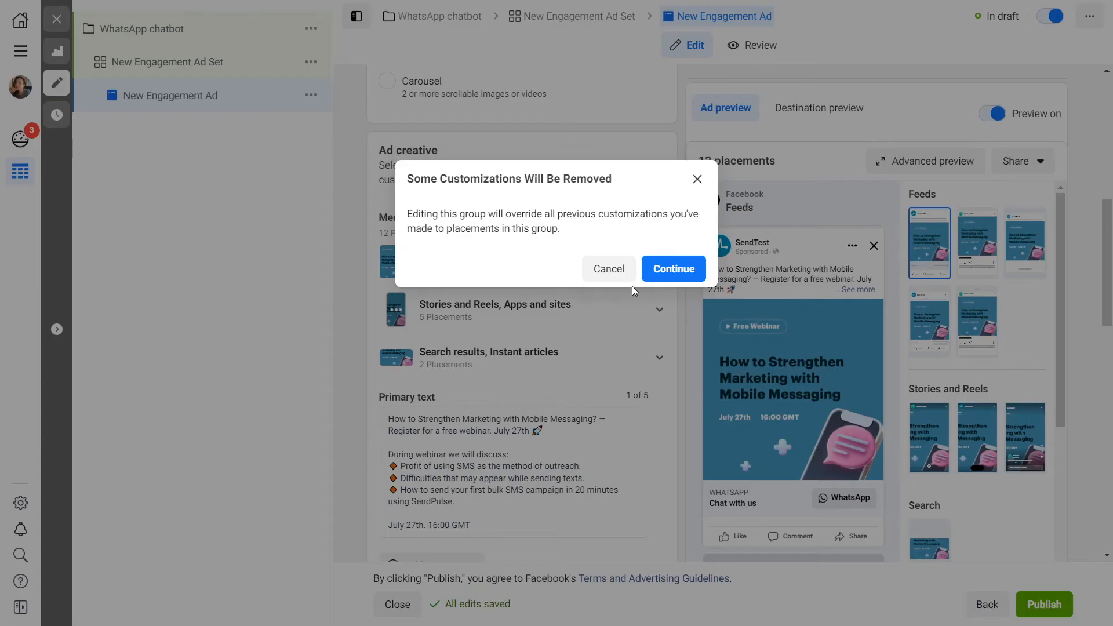
left_click(673, 269)
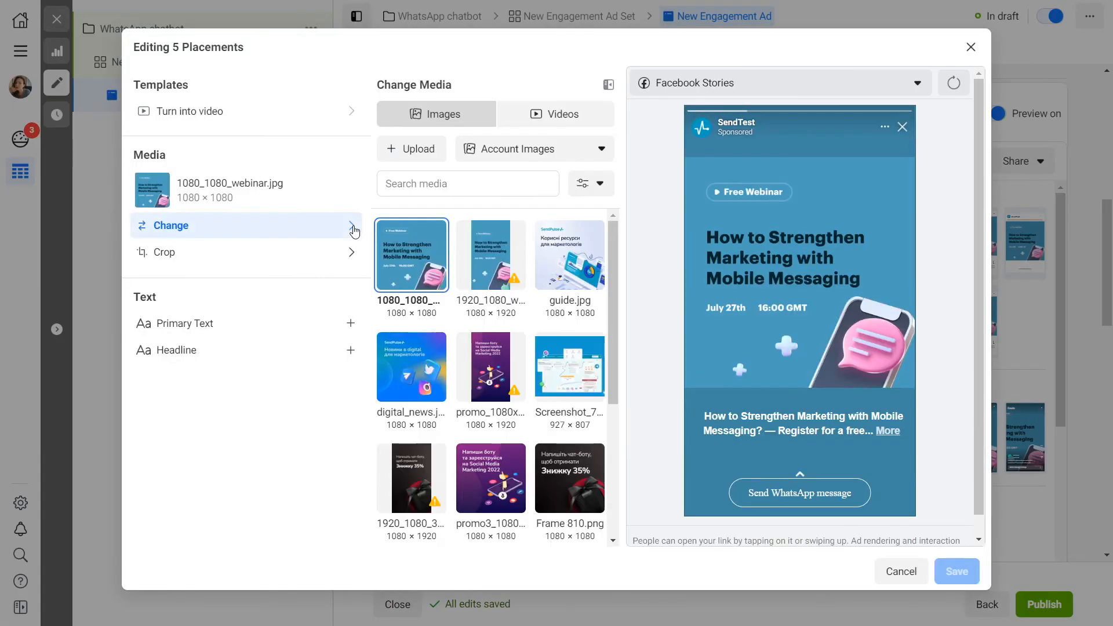
left_click(956, 572)
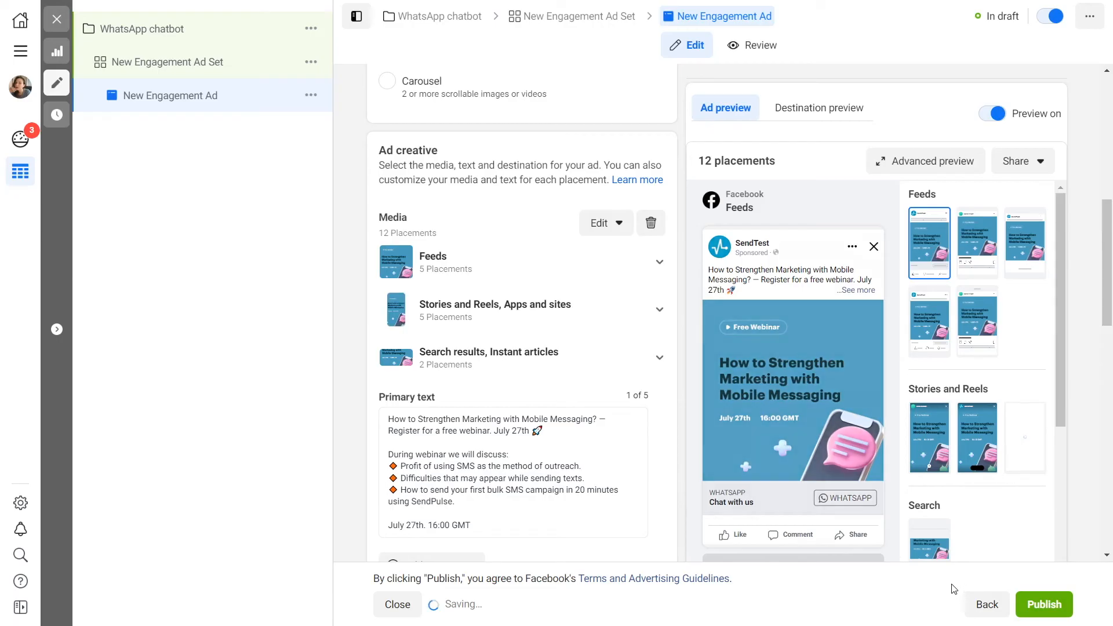
scroll("down", 3)
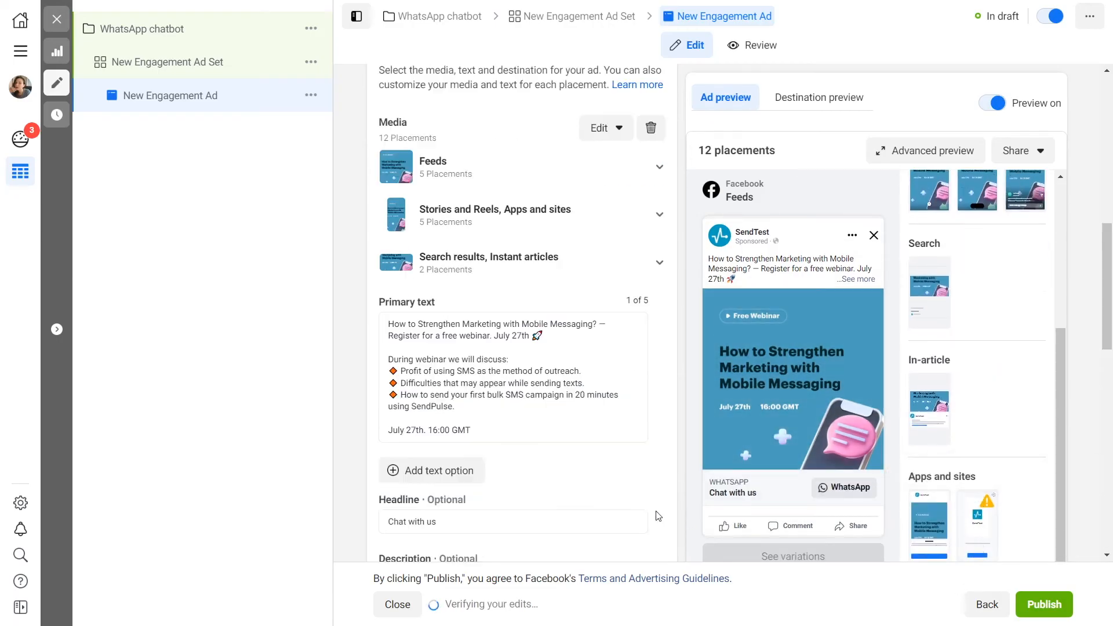
scroll("down", 3)
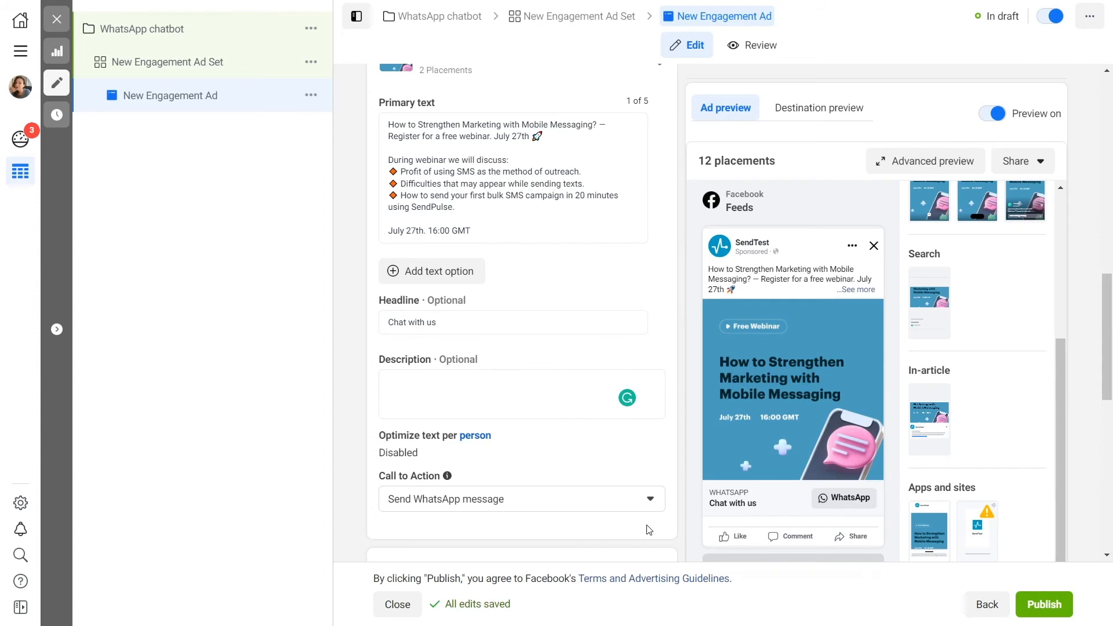
Edit the new WhatsApp message template under Create new
scroll("down", 3)
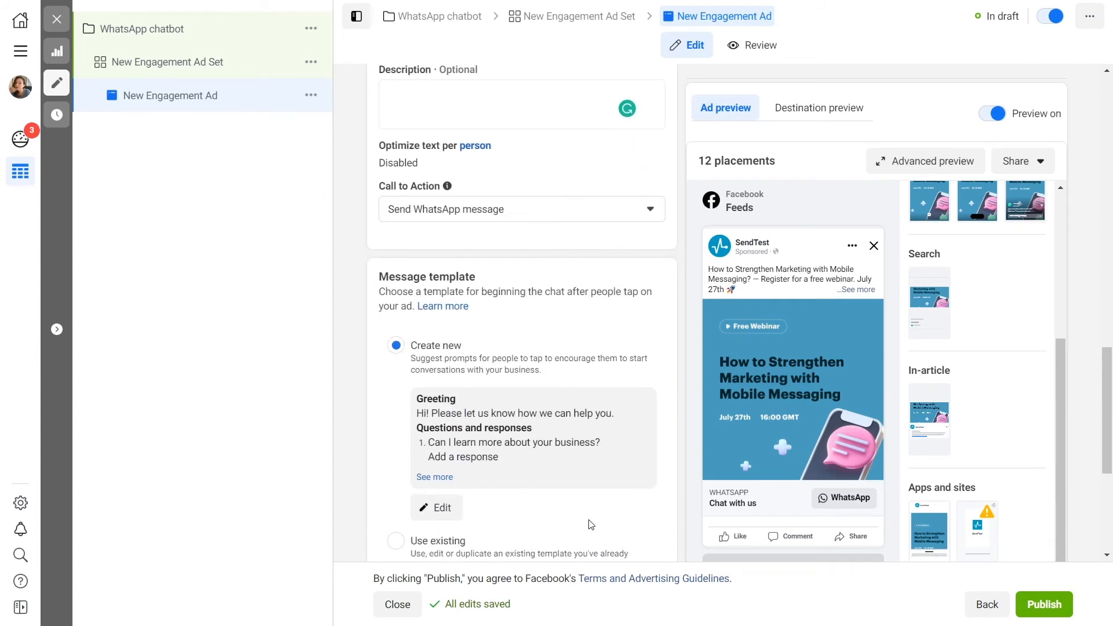
mouse_move(436, 508)
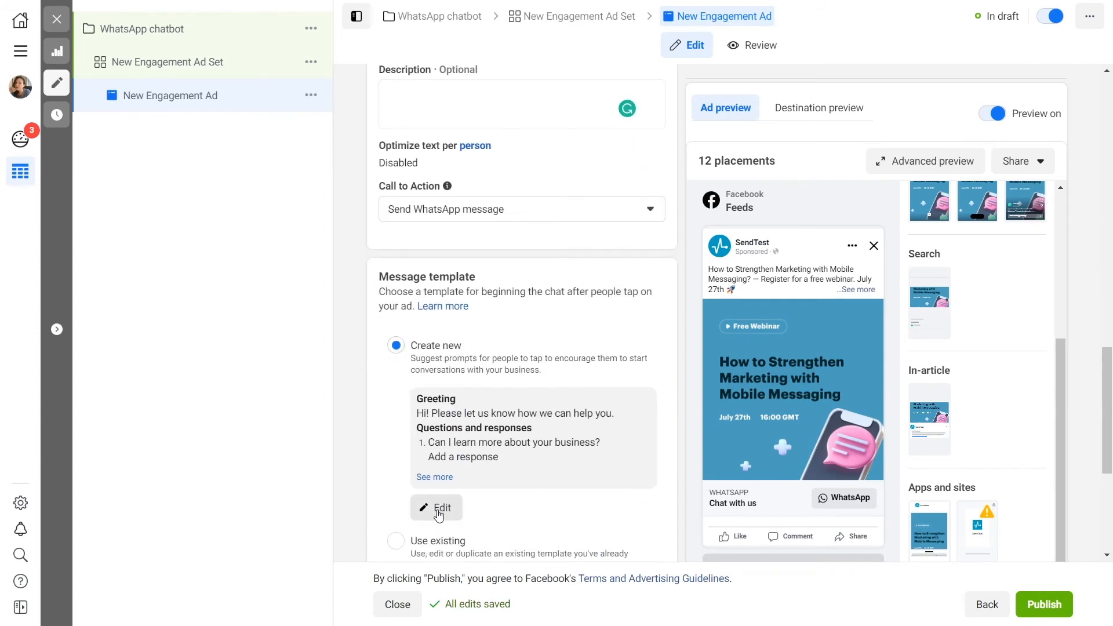
left_click(436, 506)
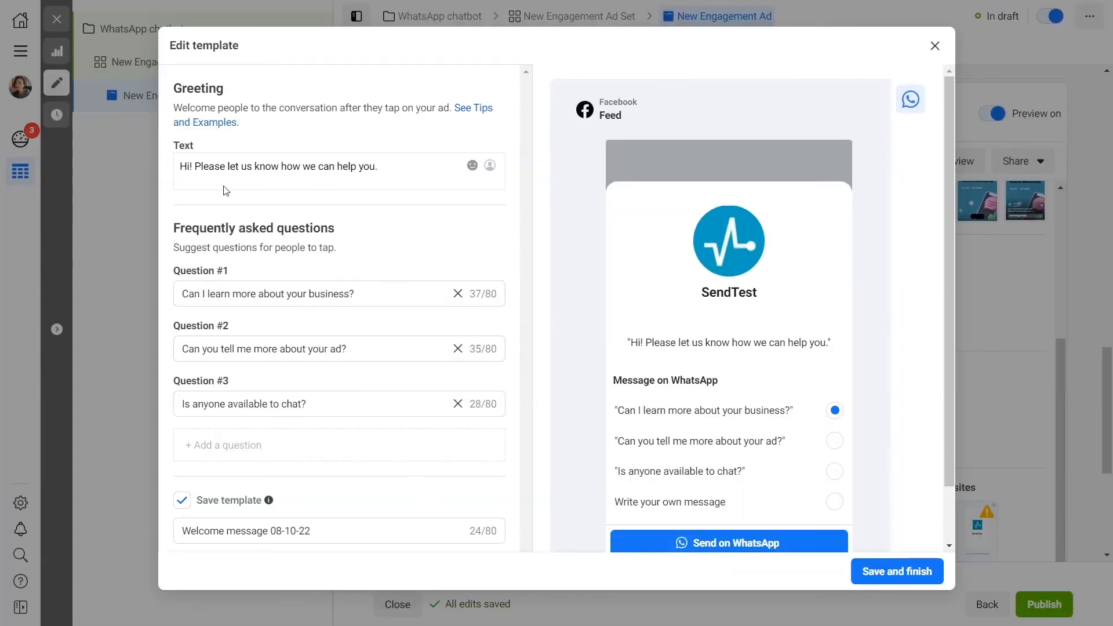
mouse_move(378, 279)
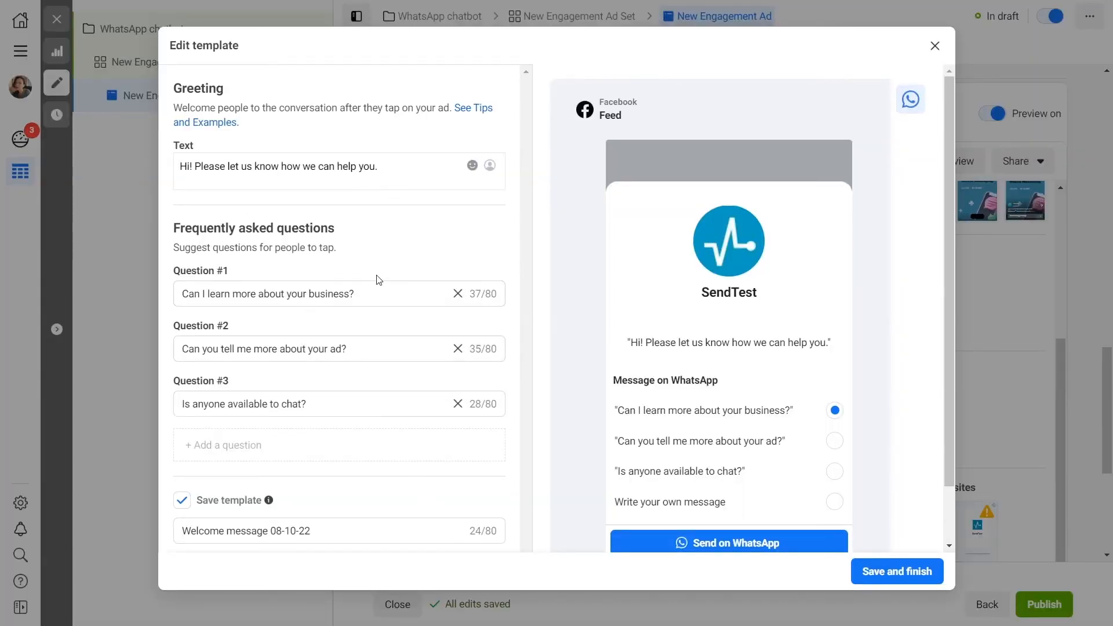
Rename the first two questions to 'Register' and 'More about SendPulse'
double_click(332, 294)
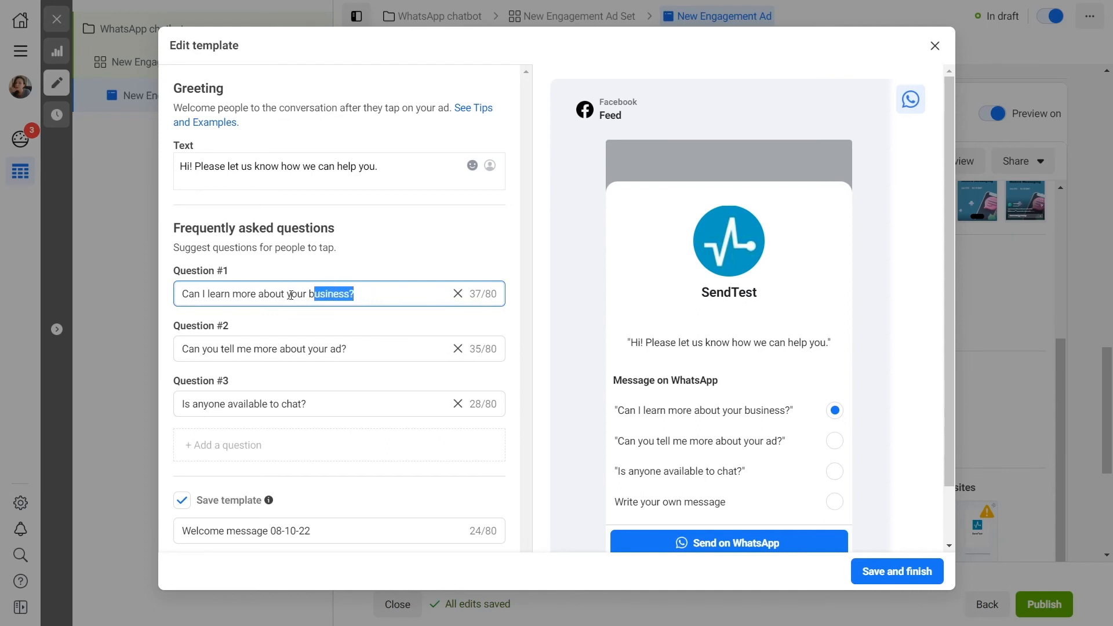
type("Reg")
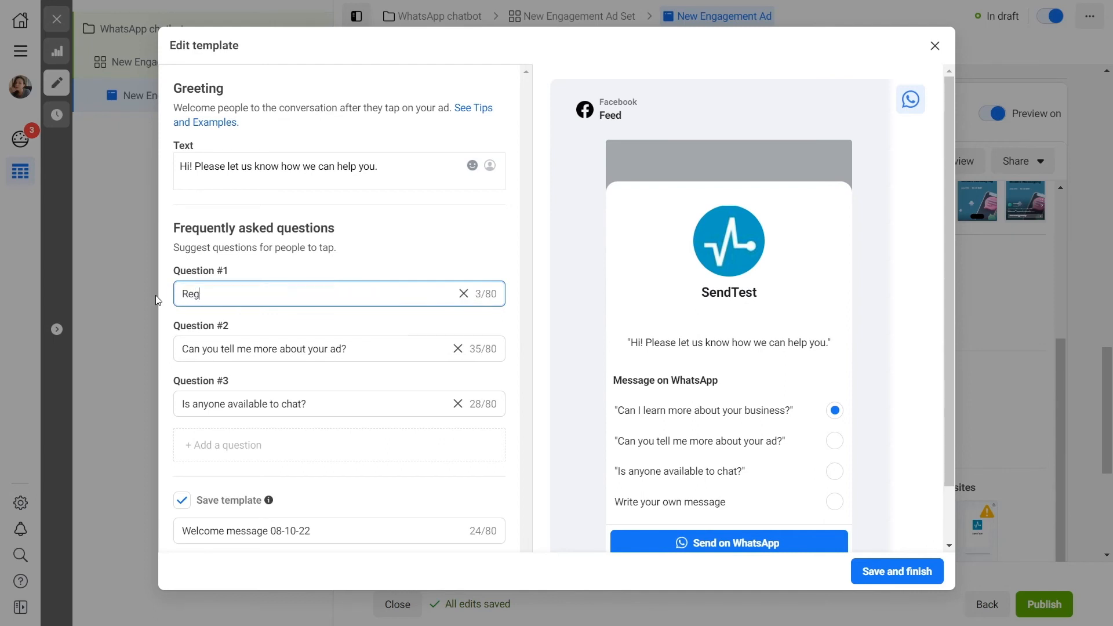
type("ister")
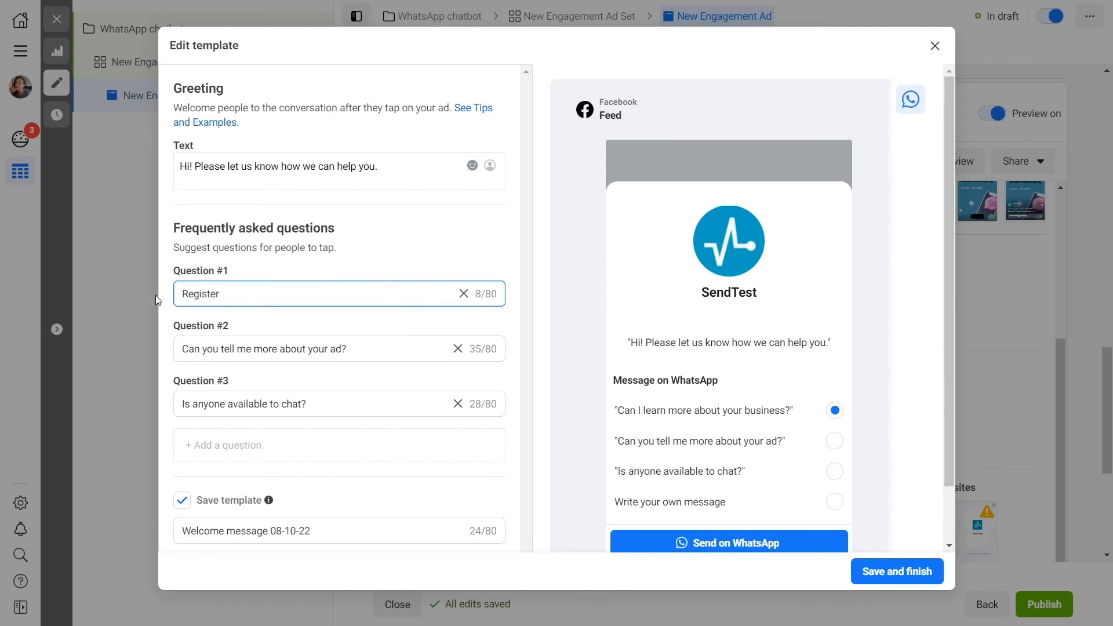
triple_click(284, 348)
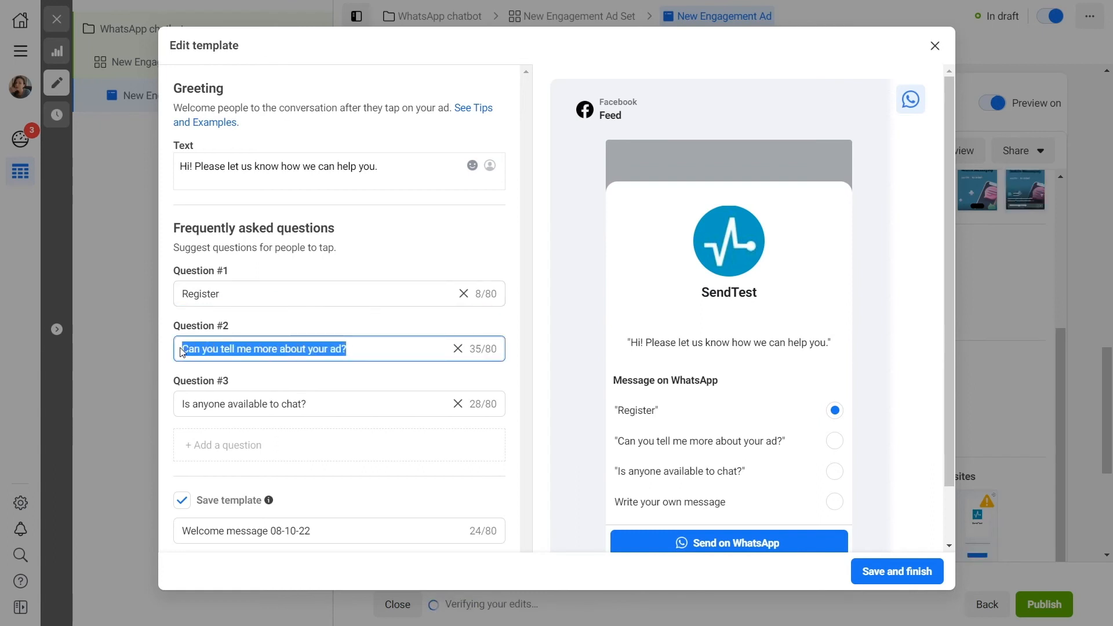
type("More a")
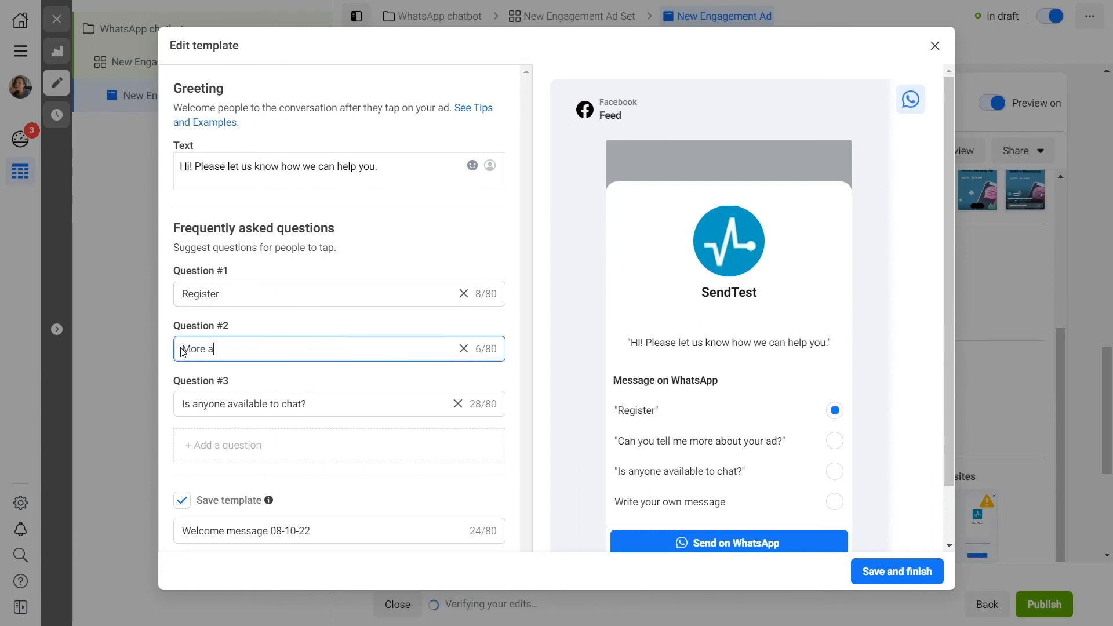
type("bout")
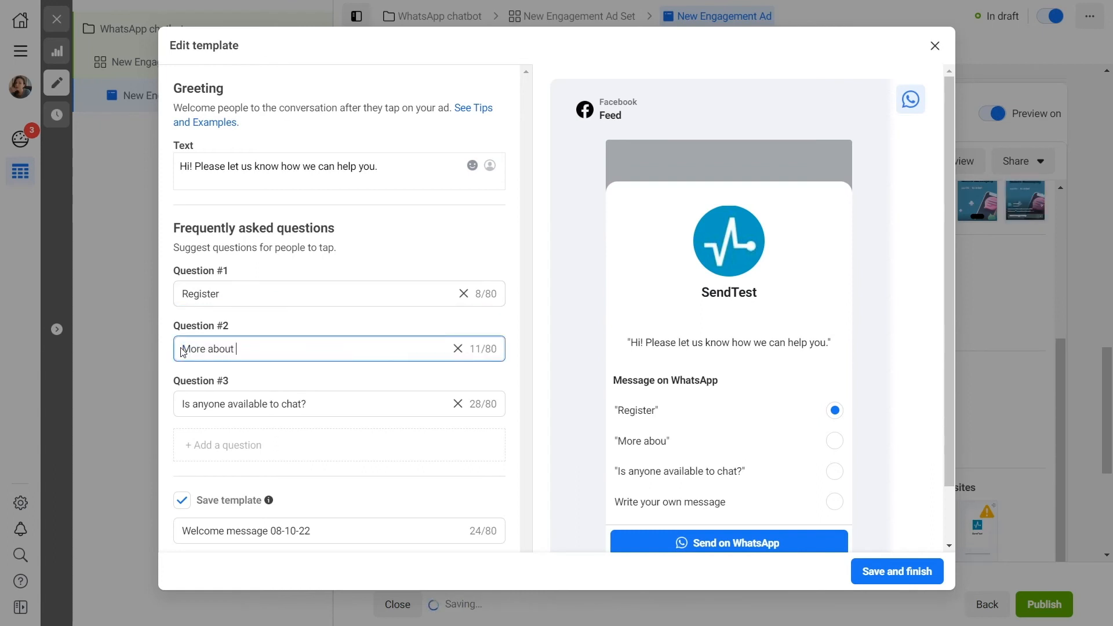
type("SendPulse")
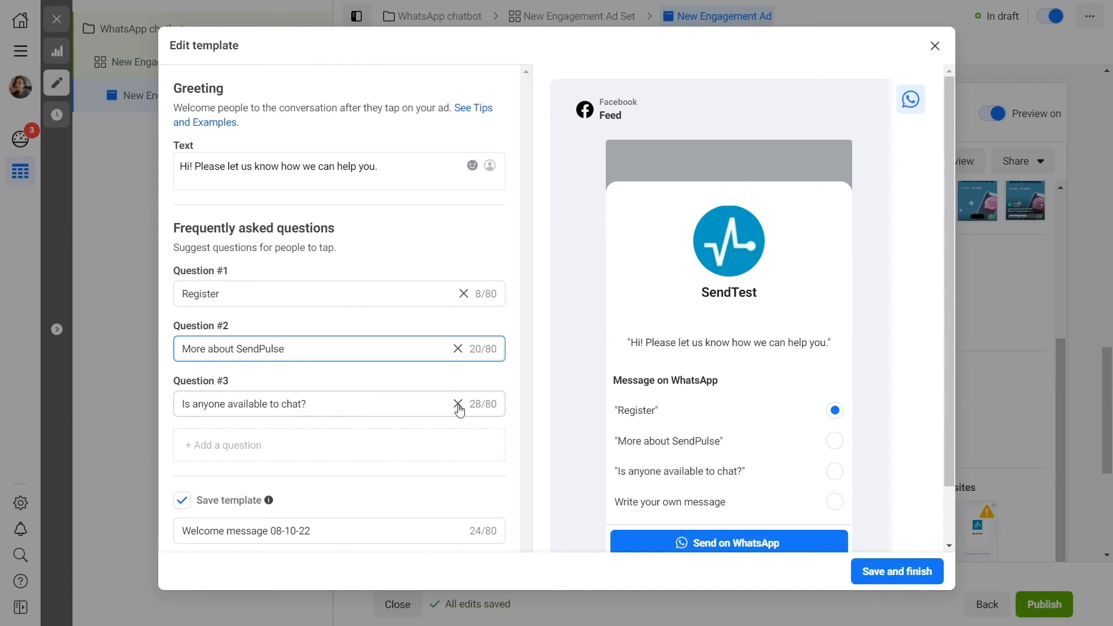
Remove the third question and save the template
left_click(459, 405)
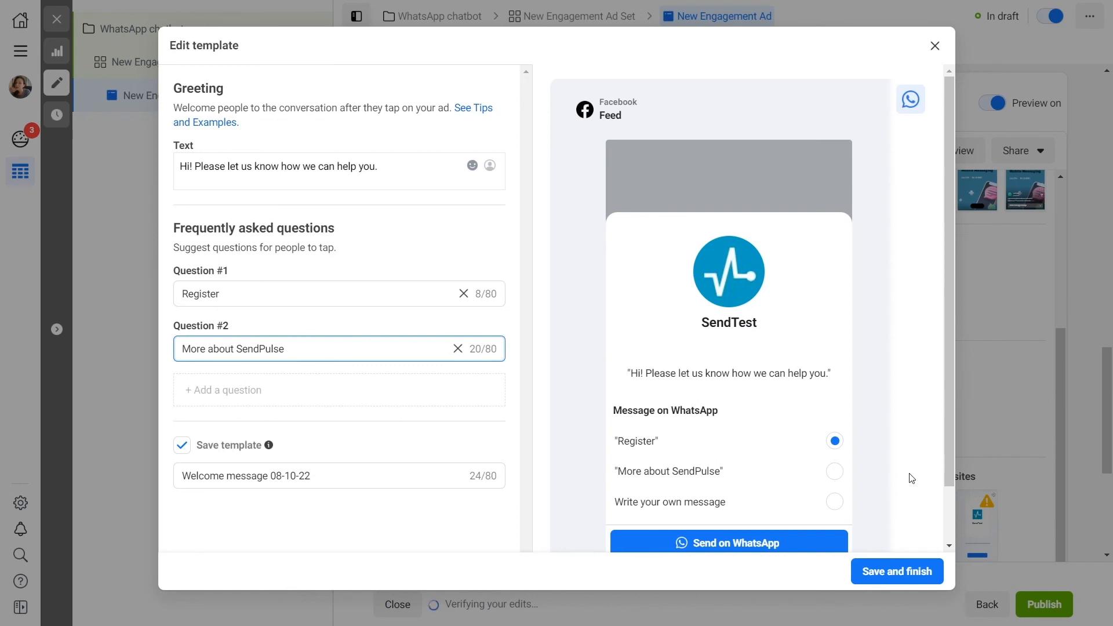
scroll("down", 3)
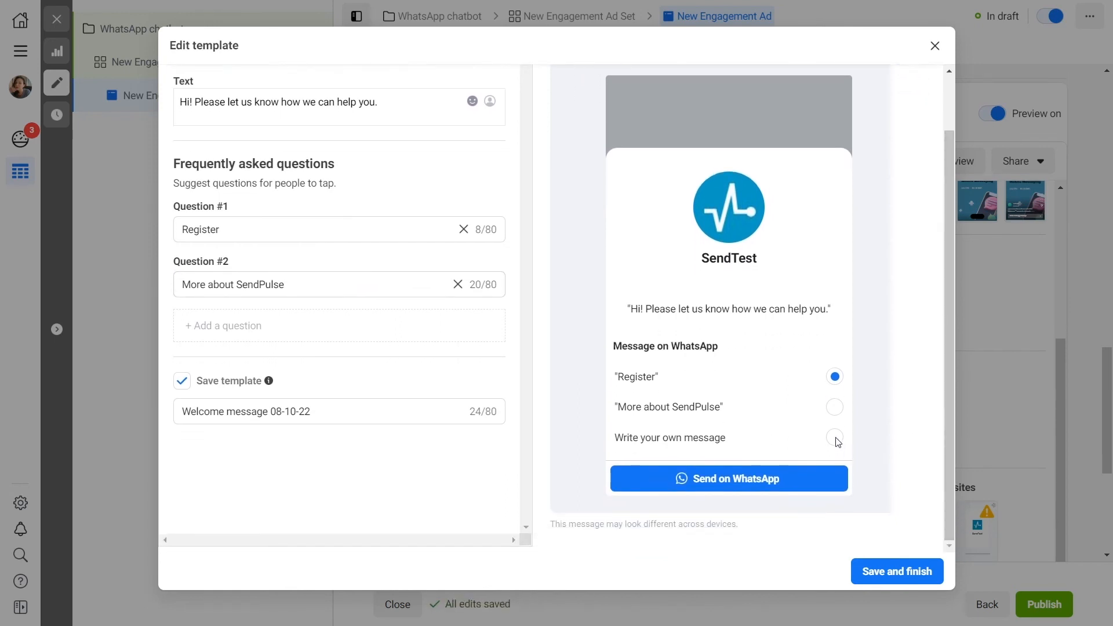
mouse_move(898, 572)
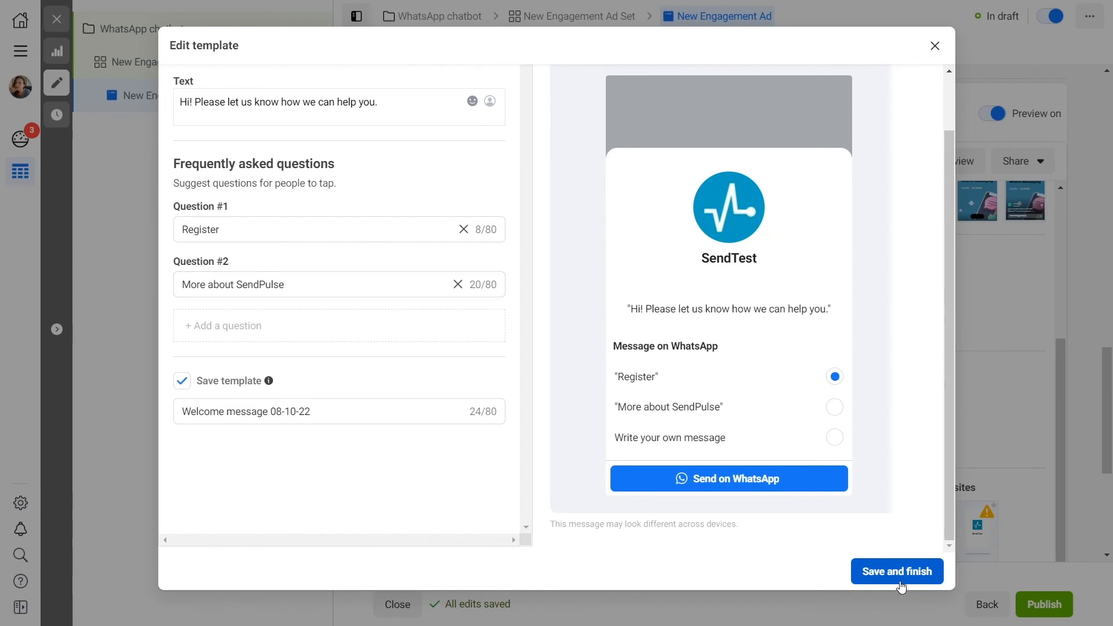
left_click(896, 572)
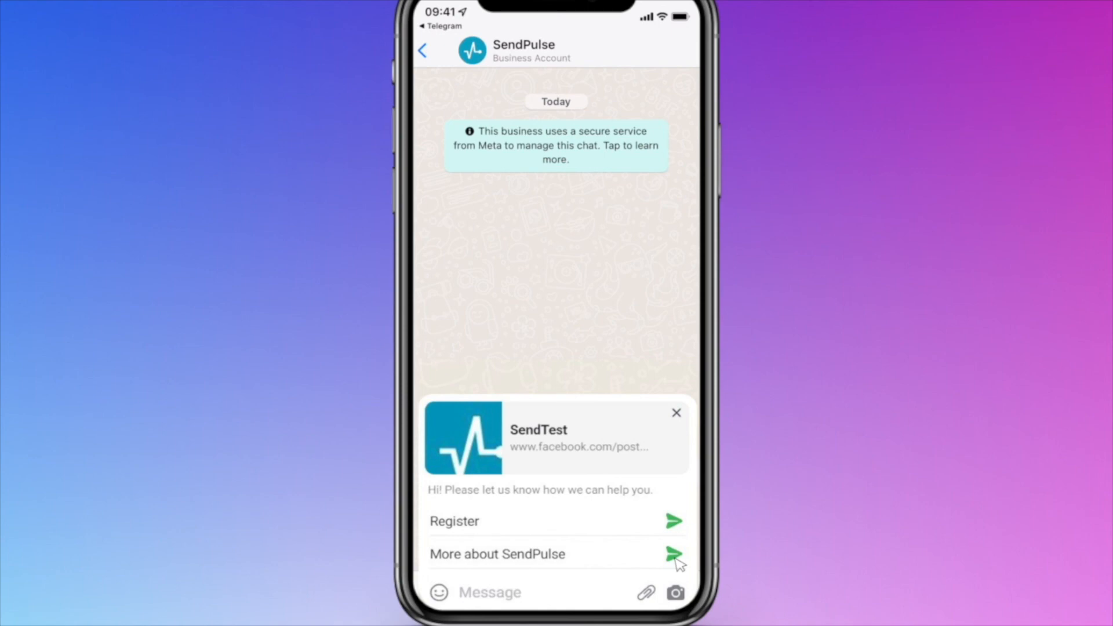
Tap the send arrow beside More about SendPulse in the WhatsApp chat
left_click(672, 554)
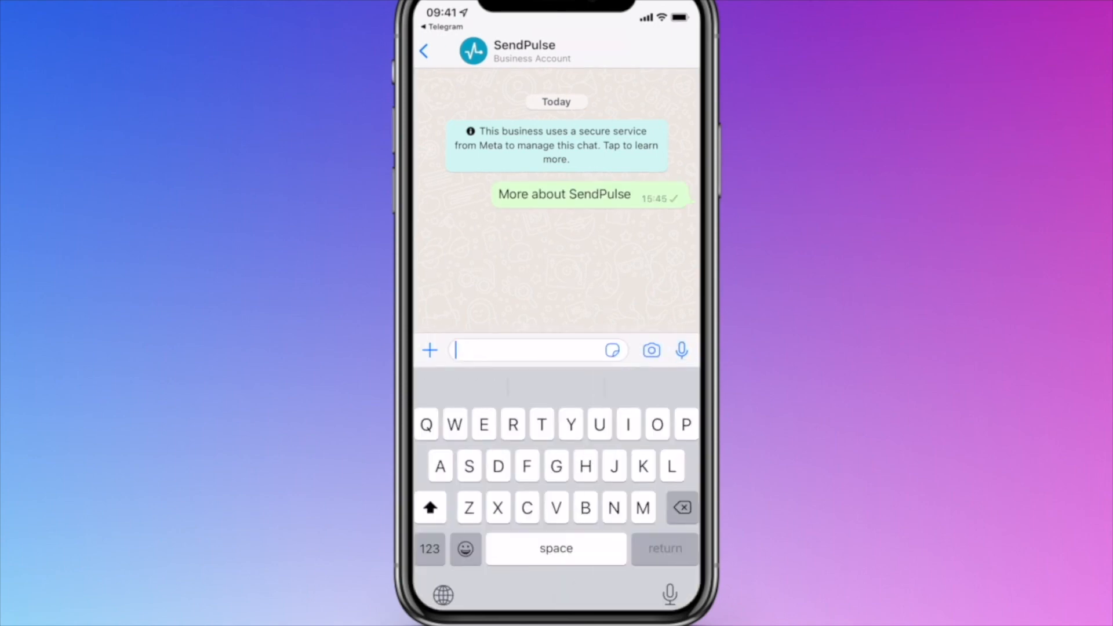